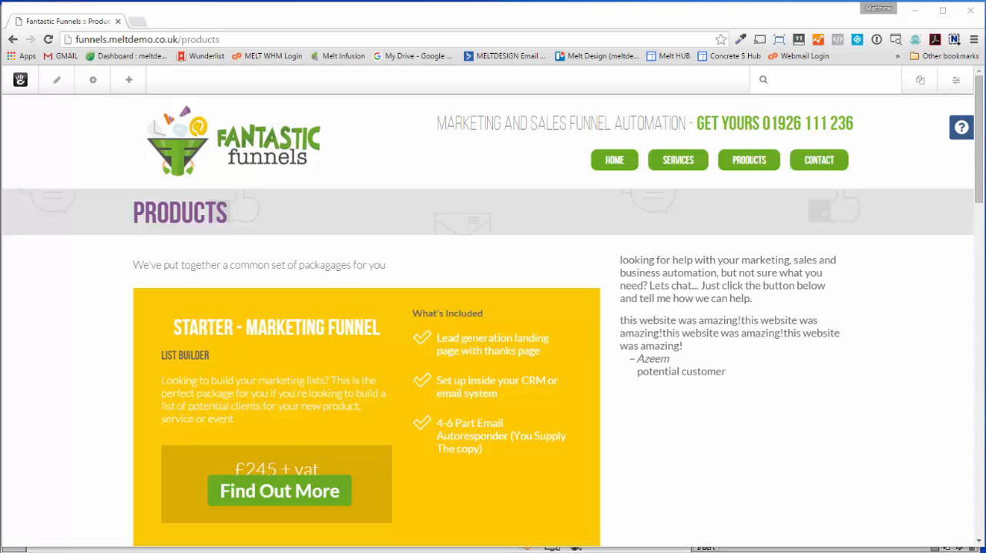
Step: Reveal the Products page's current template (Columns) in the Design panel's Page Template selector
{"action": "scroll", "scroll_direction": "down", "scroll_amount": 3}
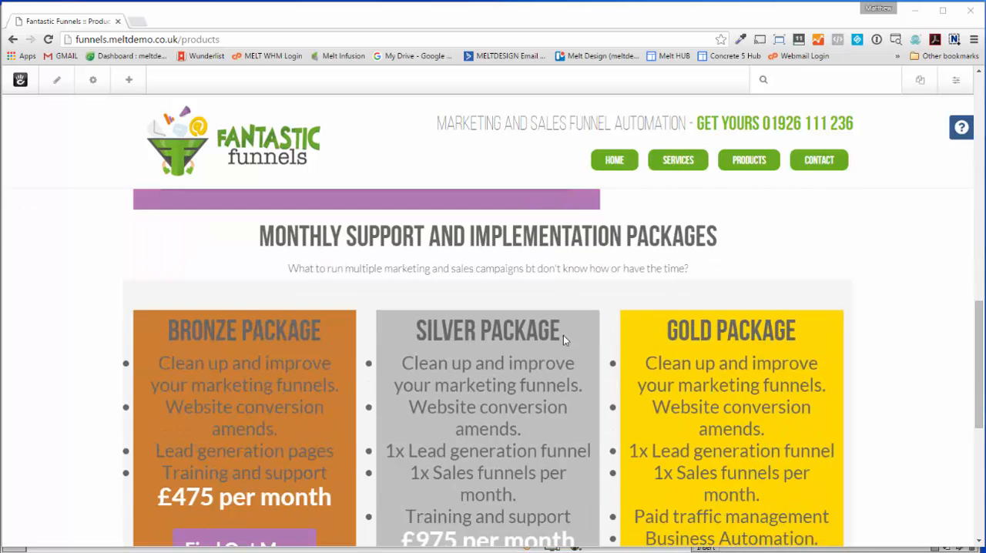
{"action": "scroll", "scroll_direction": "up", "scroll_amount": 3}
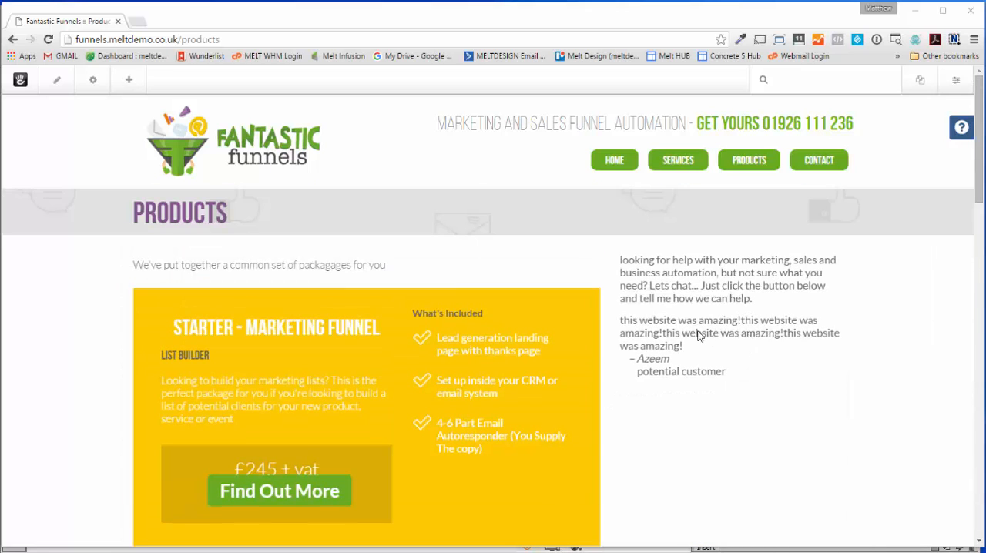
{"action": "mouse_move", "coordinate": [185, 141]}
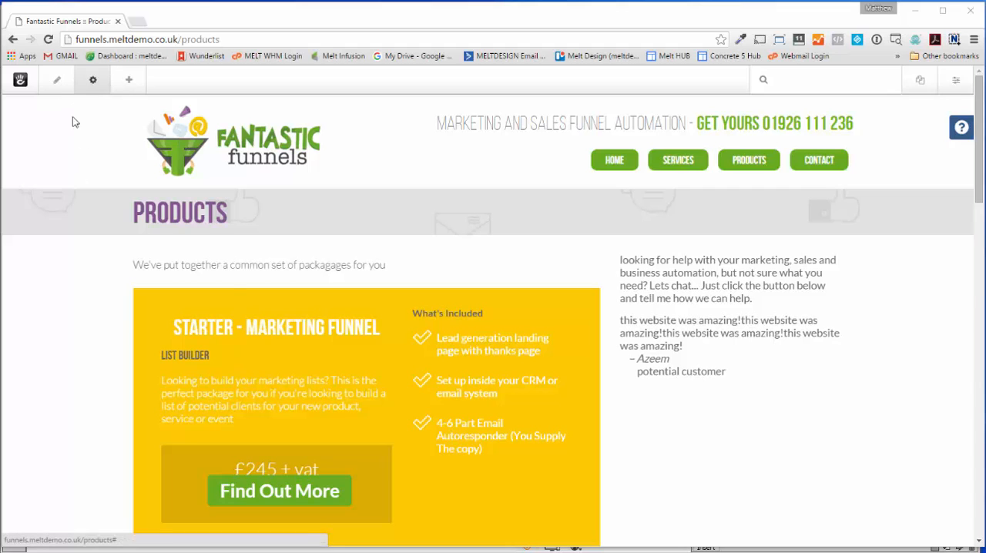
{"action": "mouse_move", "coordinate": [430, 293]}
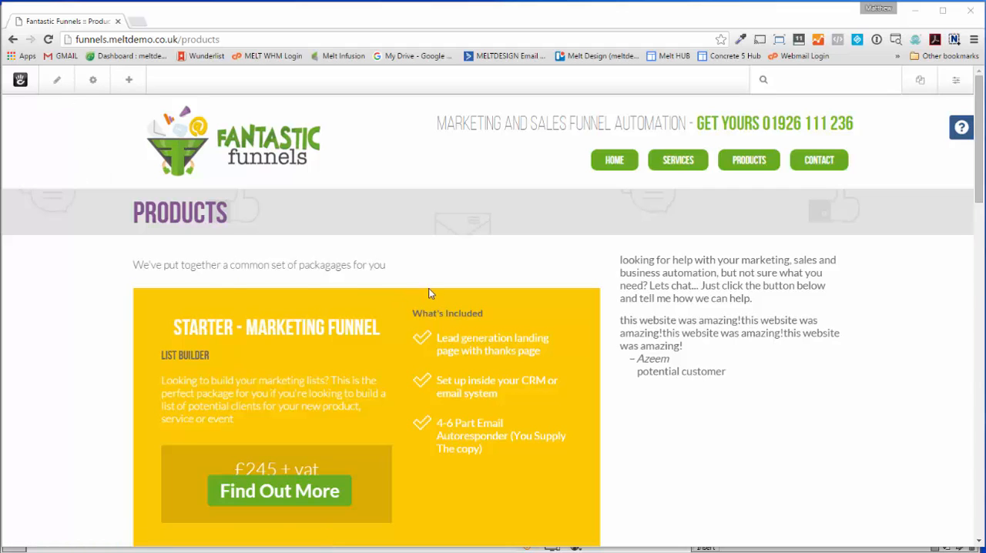
{"action": "scroll", "scroll_direction": "down", "scroll_amount": 3}
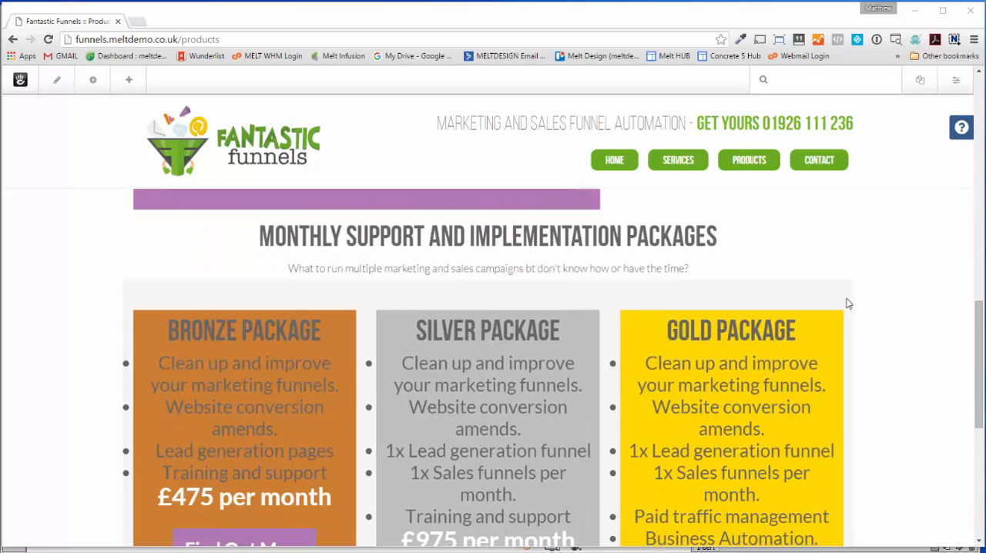
{"action": "scroll", "scroll_direction": "down", "scroll_amount": 3}
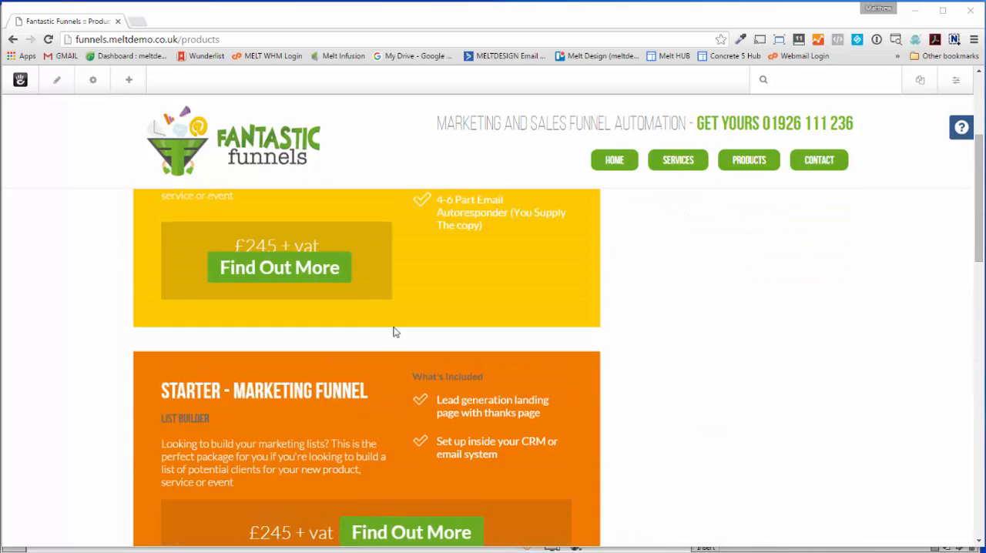
{"action": "scroll", "scroll_direction": "up", "scroll_amount": 3}
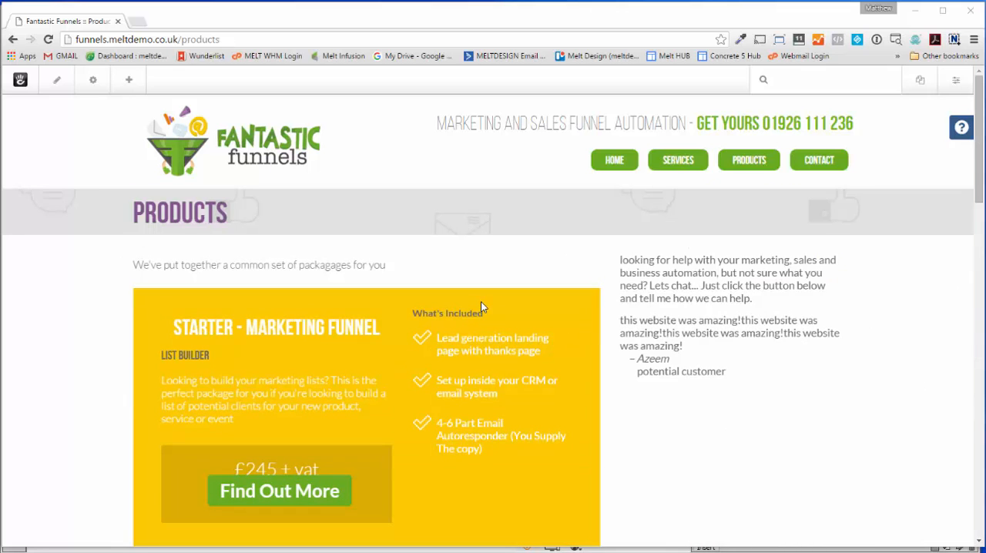
{"action": "mouse_move", "coordinate": [410, 225]}
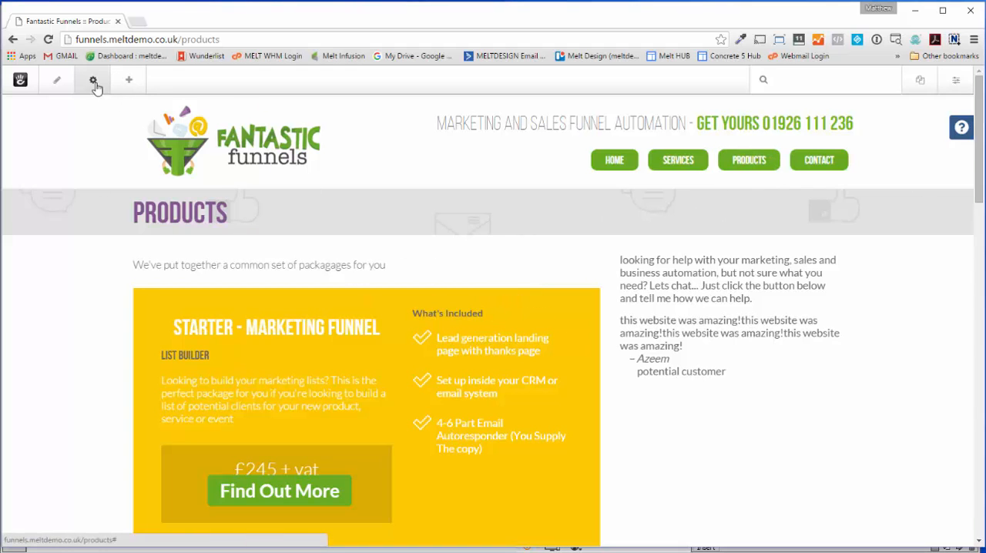
{"action": "left_click", "coordinate": [92, 80]}
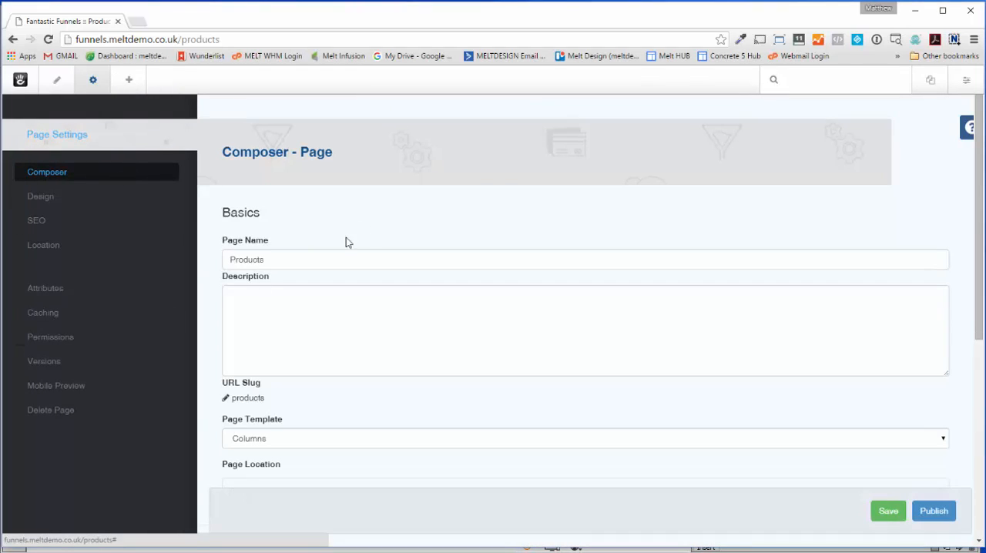
{"action": "mouse_move", "coordinate": [40, 196]}
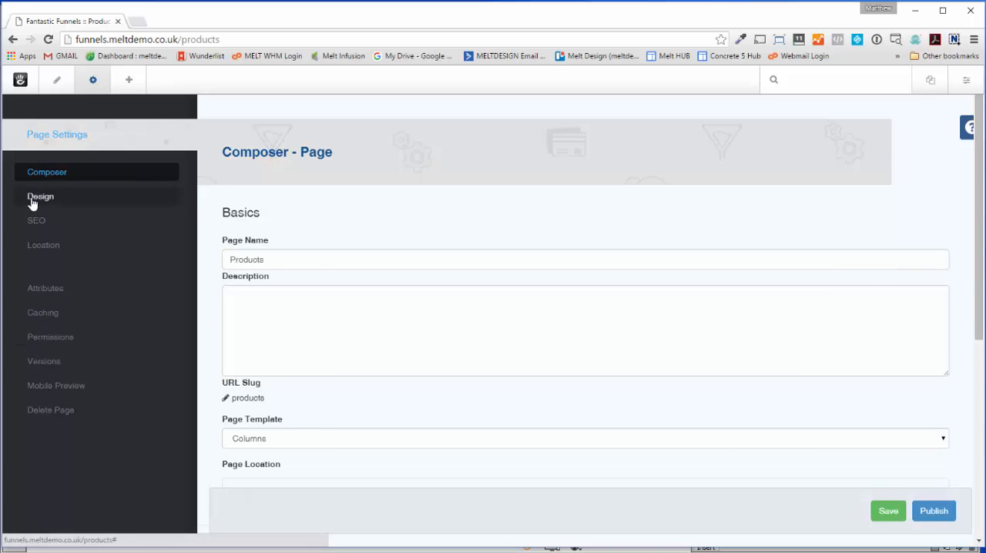
{"action": "left_click", "coordinate": [40, 196]}
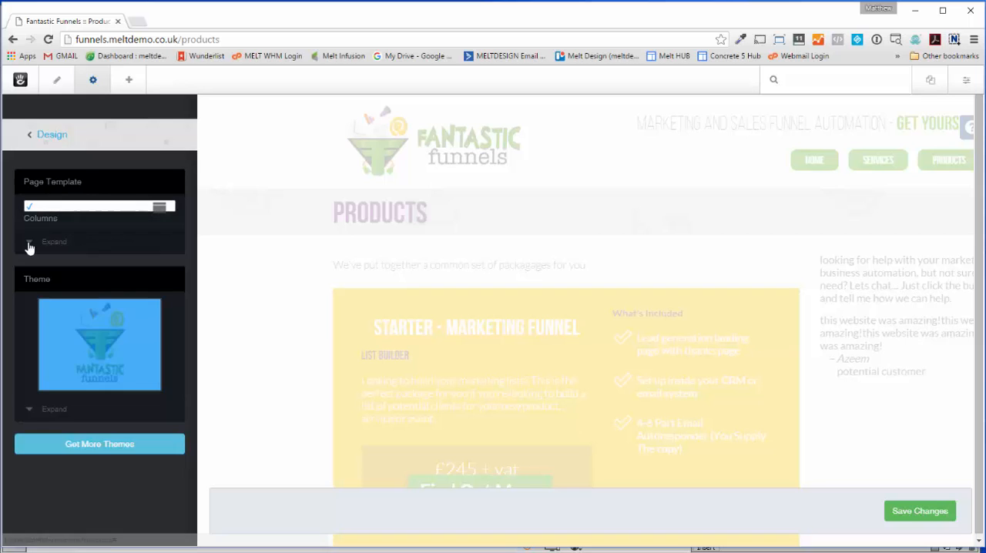
{"action": "left_click", "coordinate": [53, 241]}
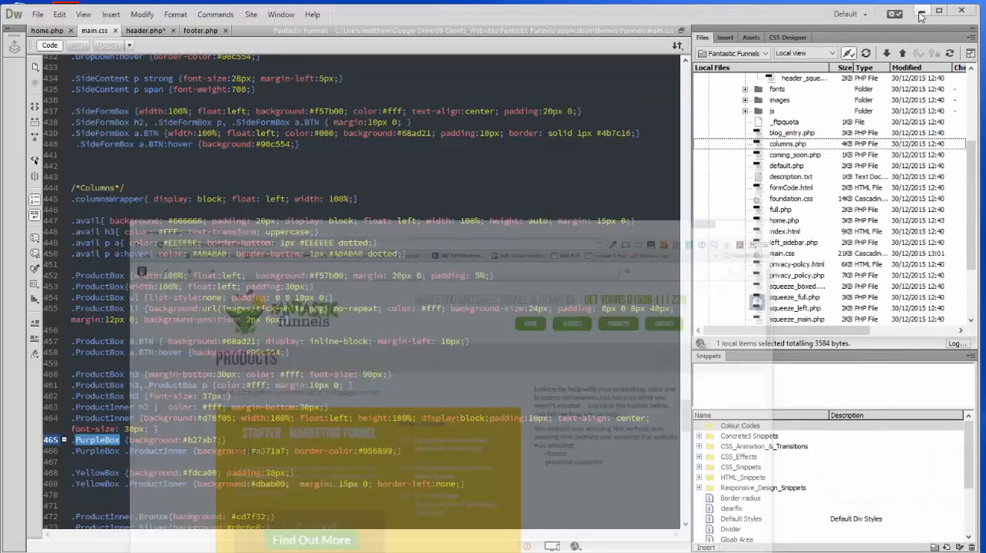
Step: Duplicate columns.php in the theme's Files panel and rename the copy pricing_page.php
{"action": "left_click", "coordinate": [915, 12]}
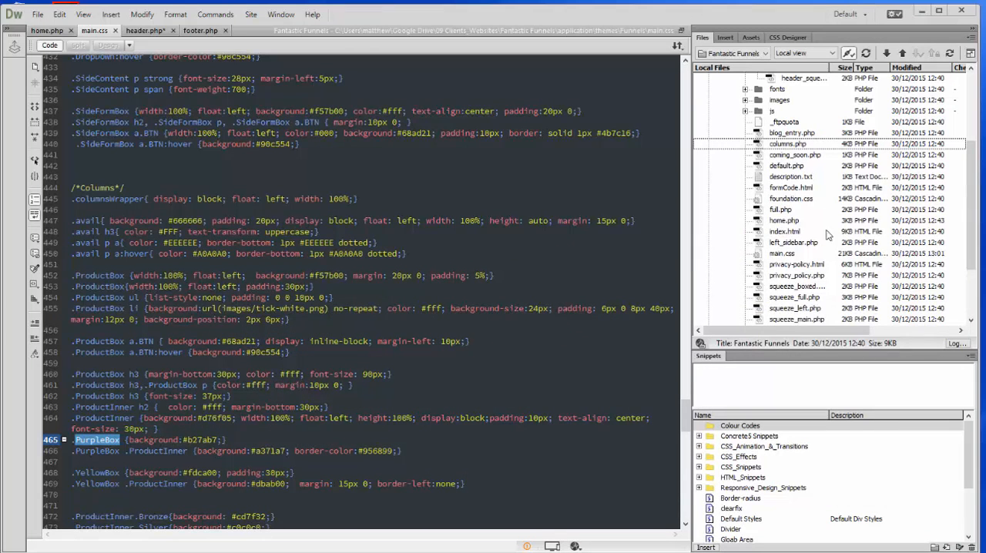
{"action": "left_click", "coordinate": [795, 143]}
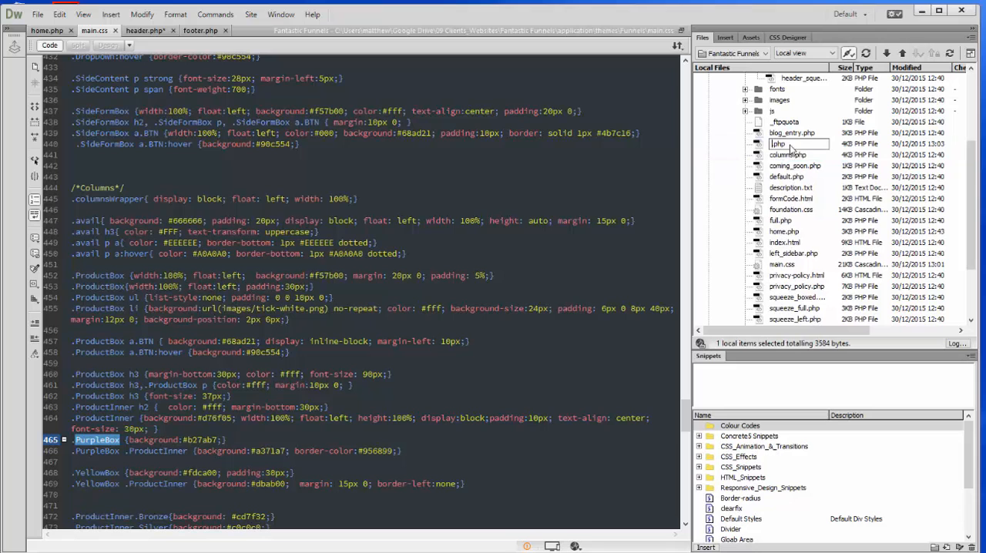
{"action": "left_click", "coordinate": [789, 144]}
{"action": "type", "text": "squeeze_main"}
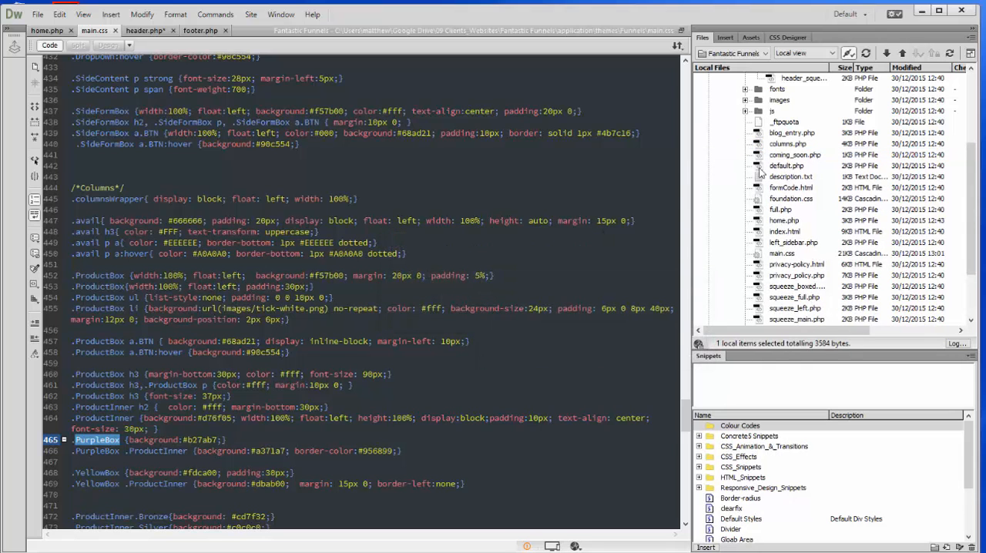
{"action": "left_click", "coordinate": [788, 143]}
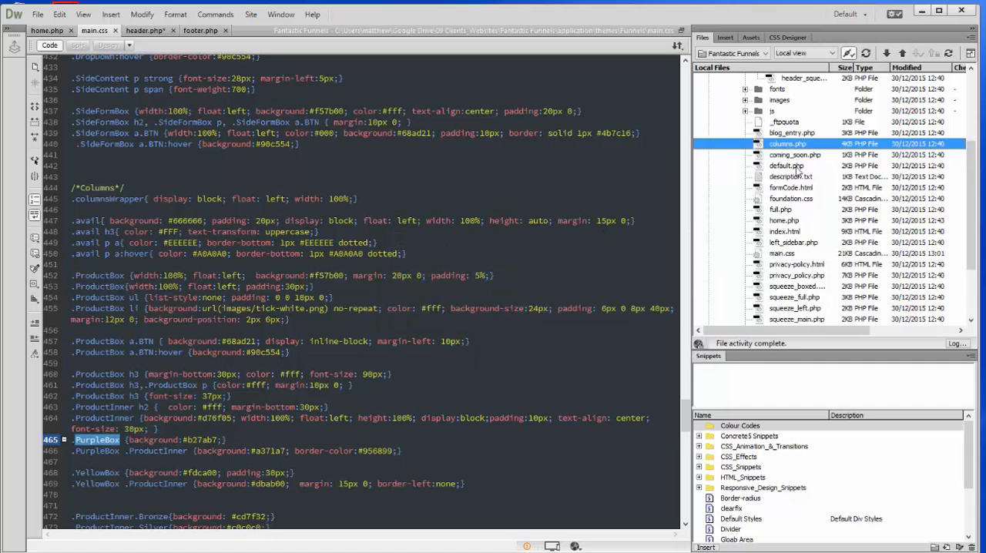
{"action": "scroll", "scroll_direction": "down", "scroll_amount": 3}
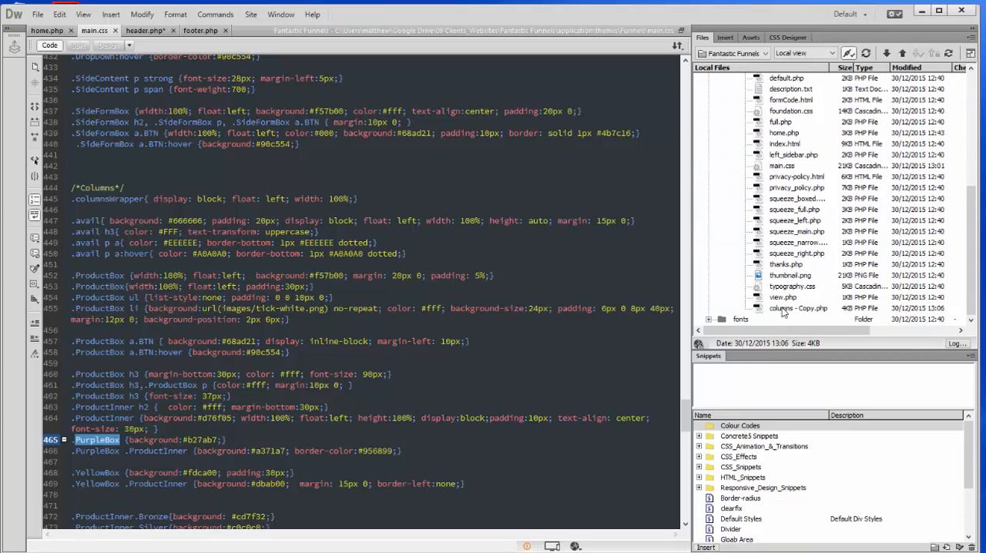
{"action": "left_click", "coordinate": [798, 308]}
{"action": "type", "text": "pricing_page"}
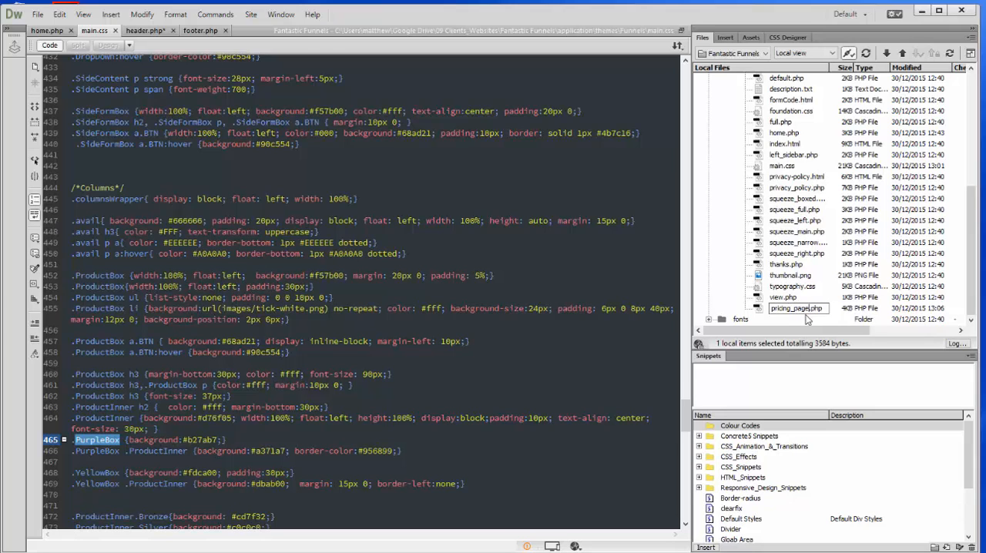
{"action": "left_click", "coordinate": [795, 309]}
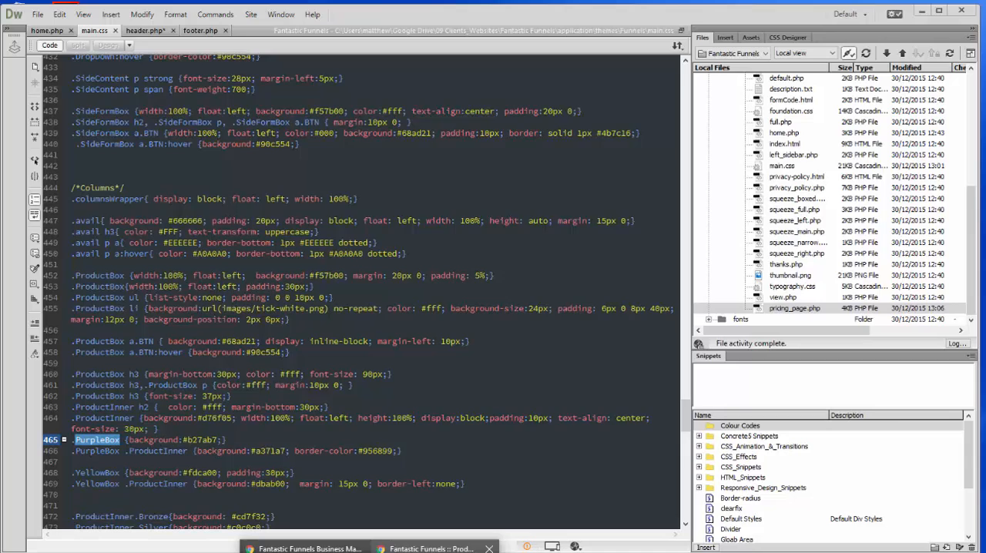
Step: Inspect the theme under Pages & Themes and create the Pricing Page template from pricing_page.php
{"action": "left_click", "coordinate": [434, 548]}
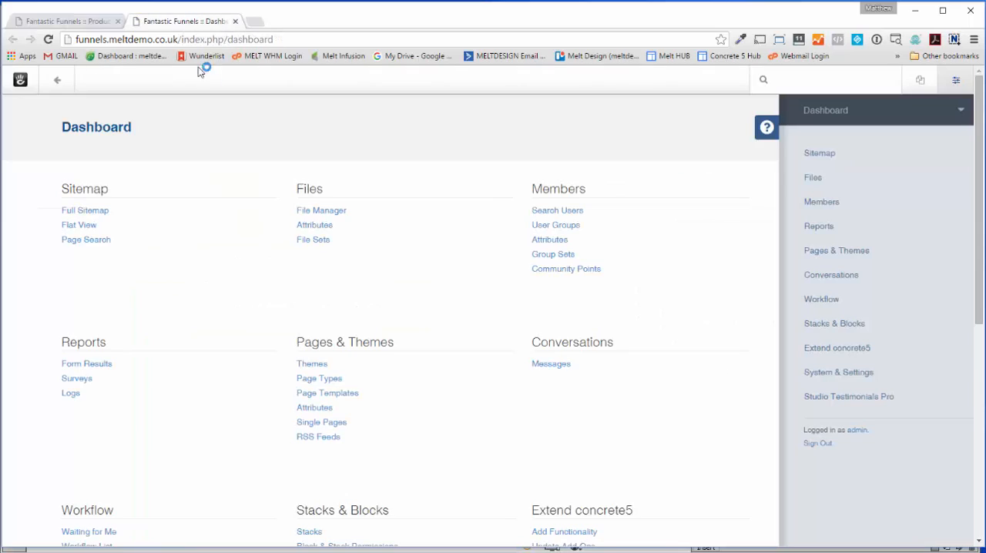
{"action": "mouse_move", "coordinate": [854, 324]}
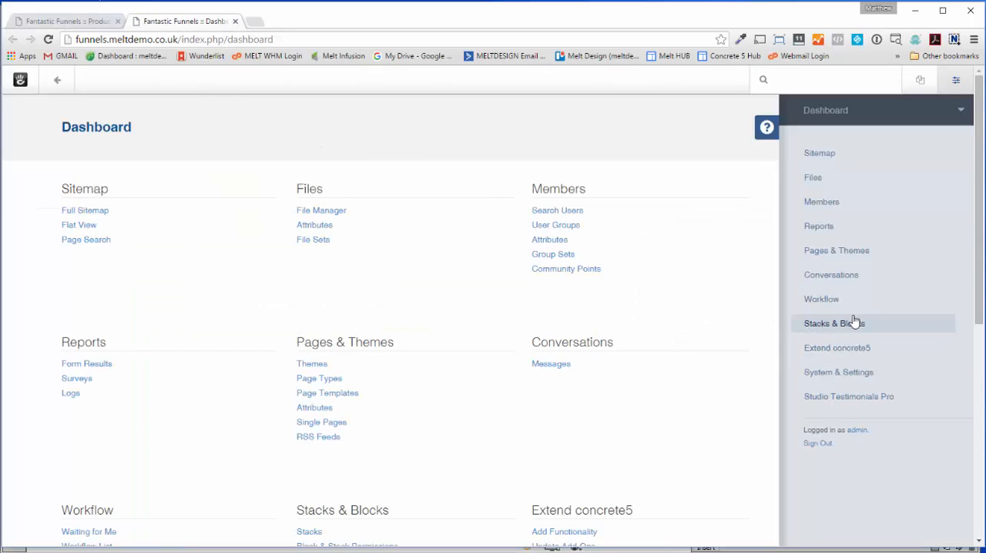
{"action": "left_click", "coordinate": [836, 249]}
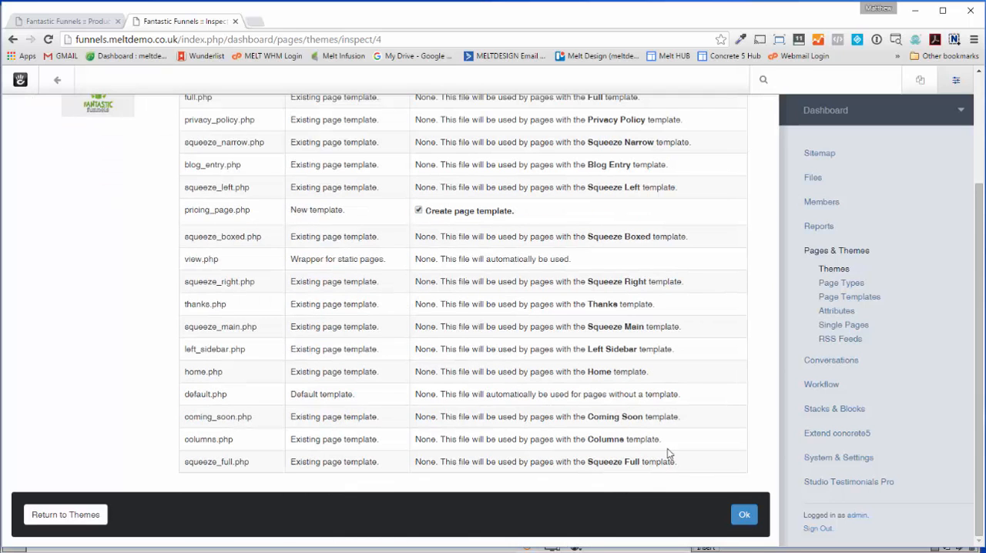
{"action": "left_click", "coordinate": [745, 511]}
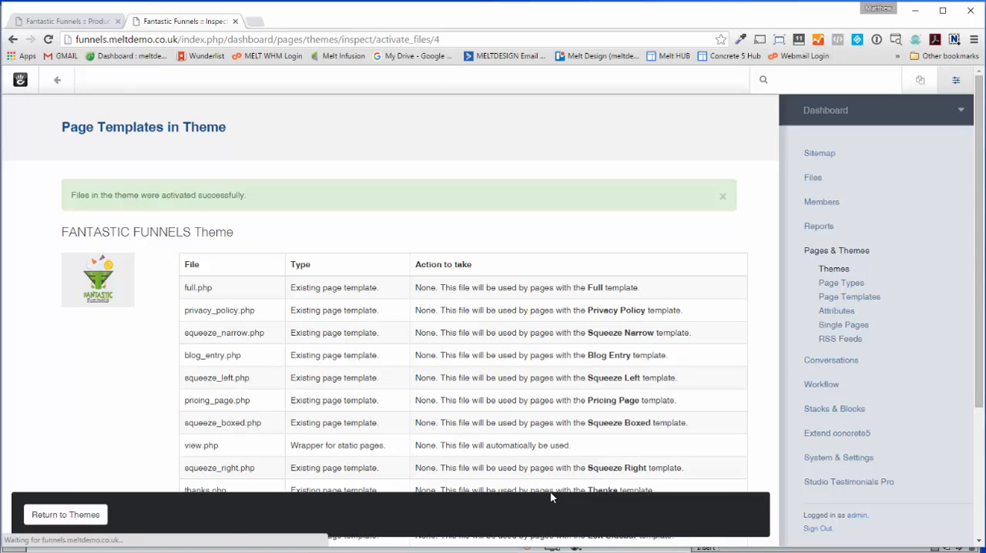
{"action": "scroll", "scroll_direction": "down", "scroll_amount": 3}
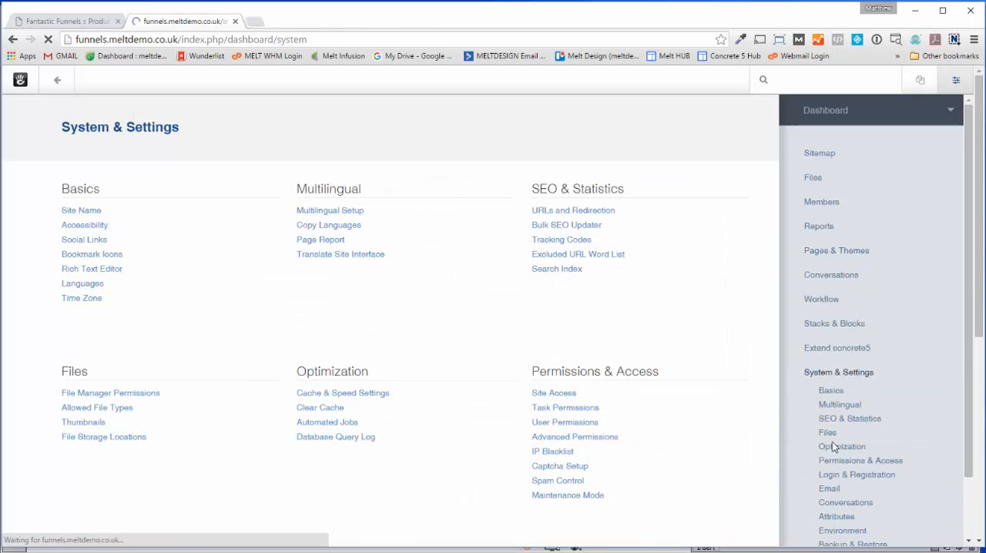
Step: Clear the cache under System & Settings > Optimization, then return to the Products tab
{"action": "scroll", "scroll_direction": "down", "scroll_amount": 3}
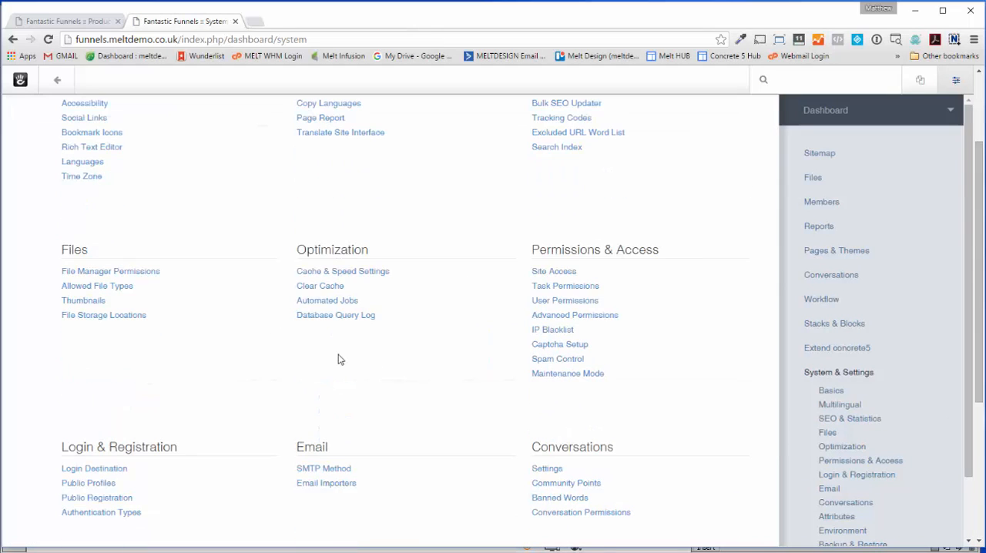
{"action": "left_click", "coordinate": [320, 285]}
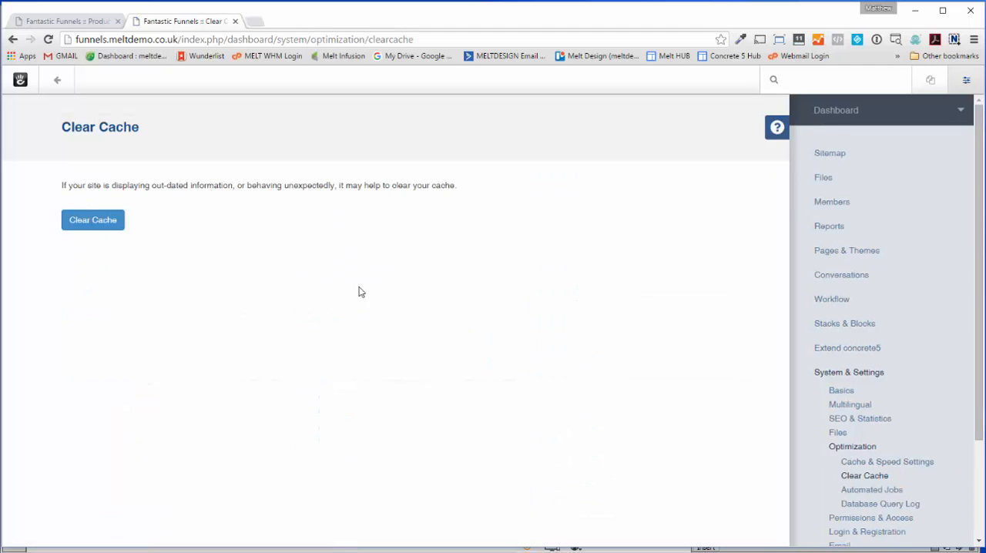
{"action": "left_click", "coordinate": [92, 219]}
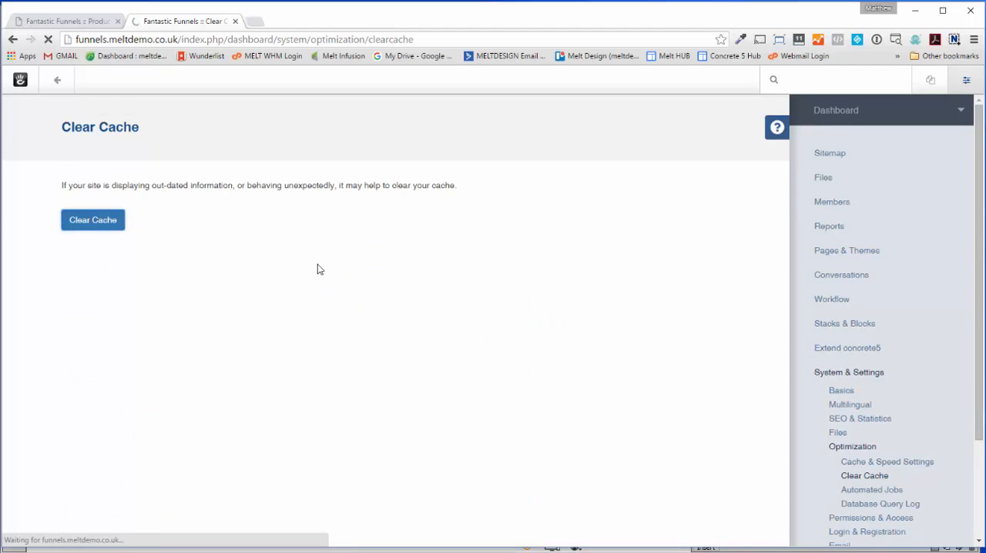
{"action": "left_click", "coordinate": [92, 219]}
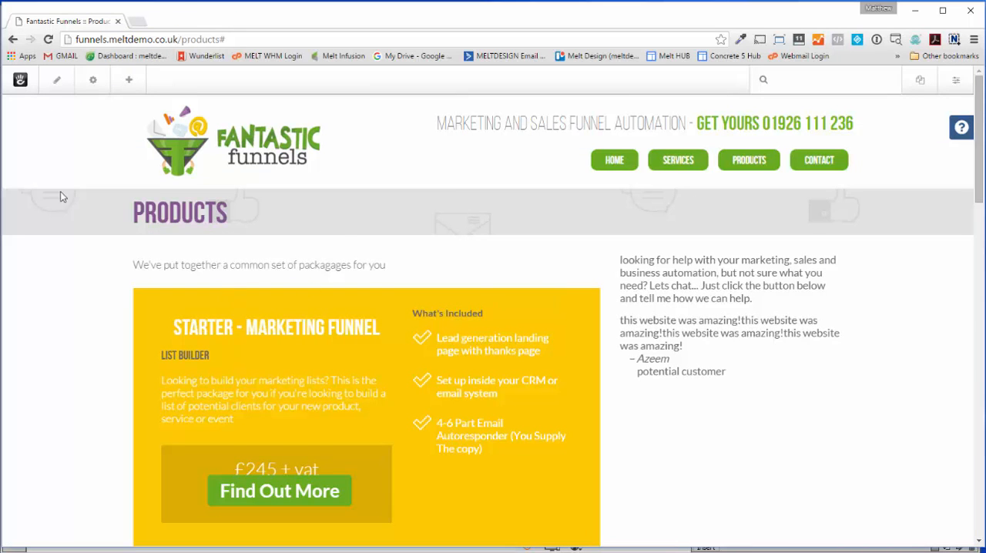
Step: Choose Pricing Page as the Products page's template in Design and save the change
{"action": "left_click", "coordinate": [92, 80]}
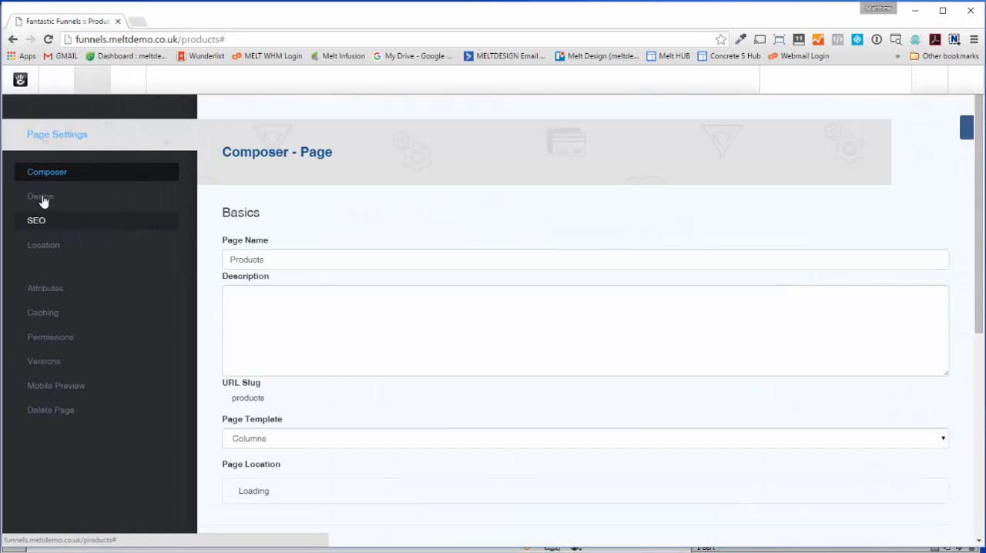
{"action": "left_click", "coordinate": [41, 197]}
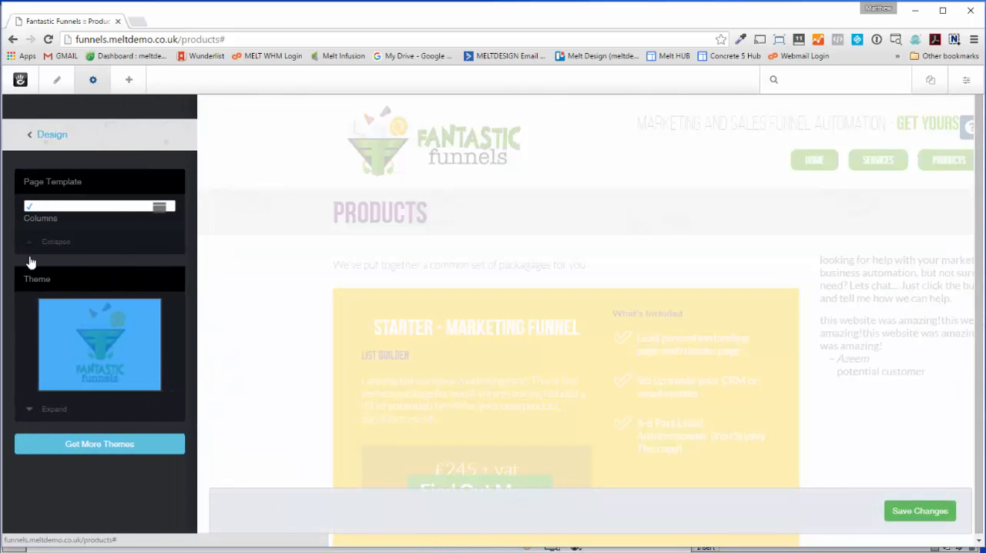
{"action": "left_click", "coordinate": [96, 206]}
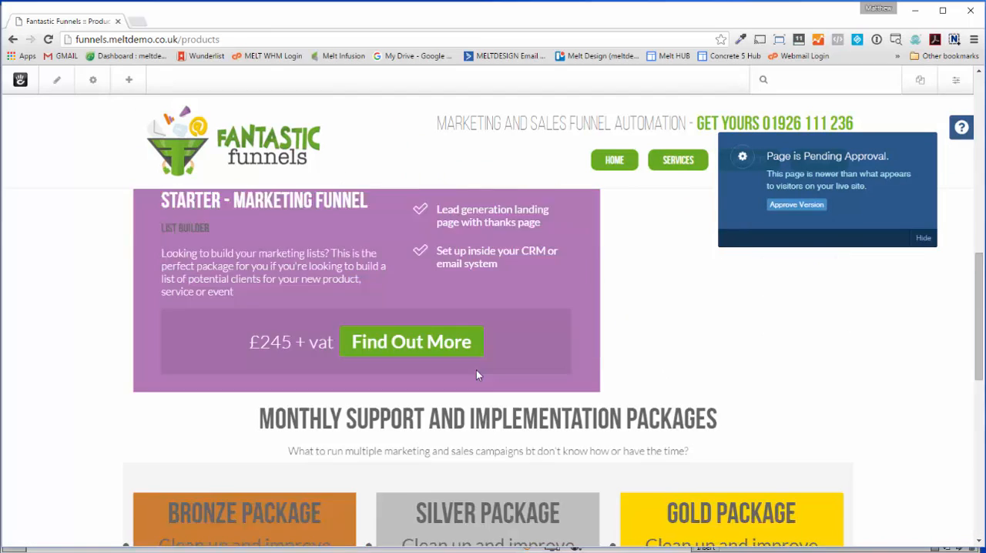
{"action": "scroll", "scroll_direction": "up", "scroll_amount": 3}
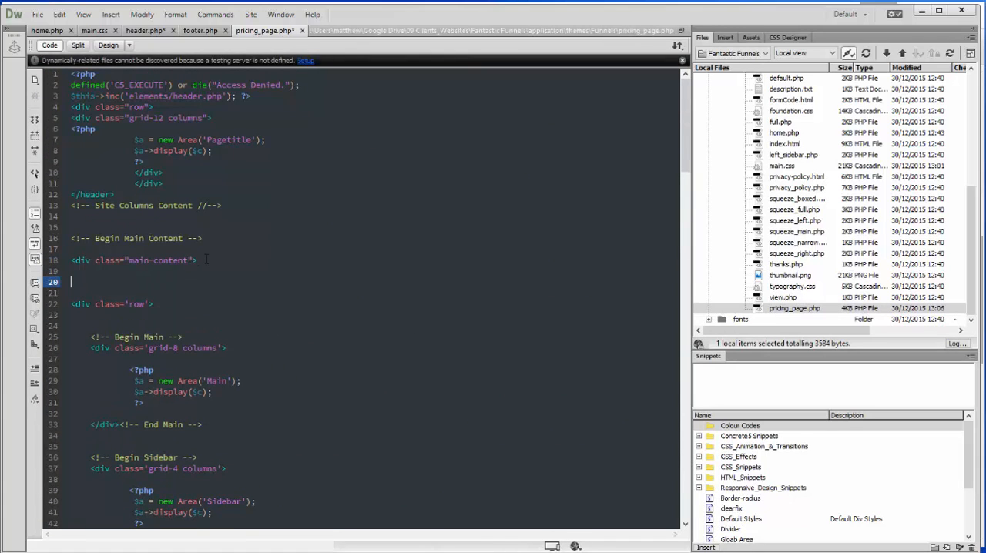
Step: Write 'this is my pricing page' below the main-content div in pricing_page.php and save
{"action": "type", "text": "this is my pricing page"}
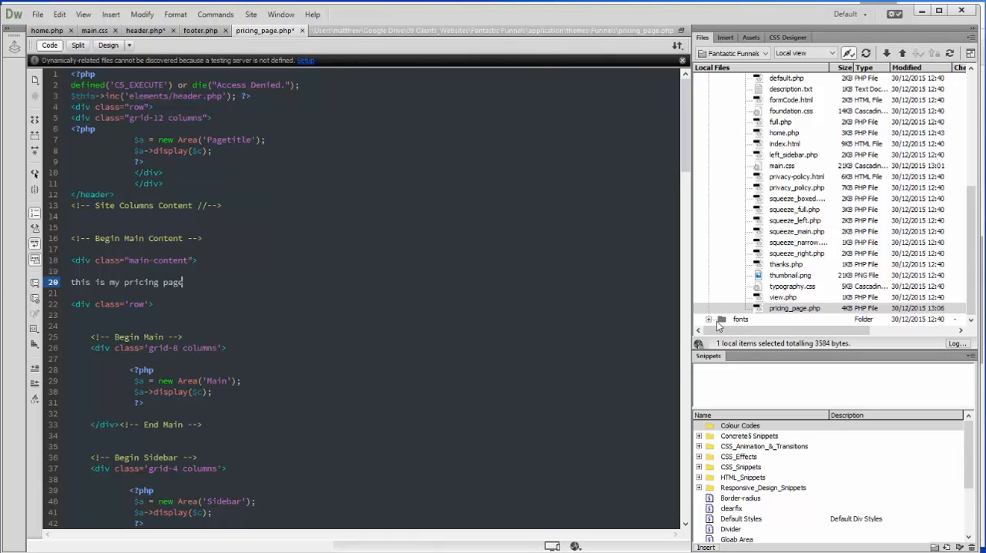
{"action": "left_click", "coordinate": [37, 14]}
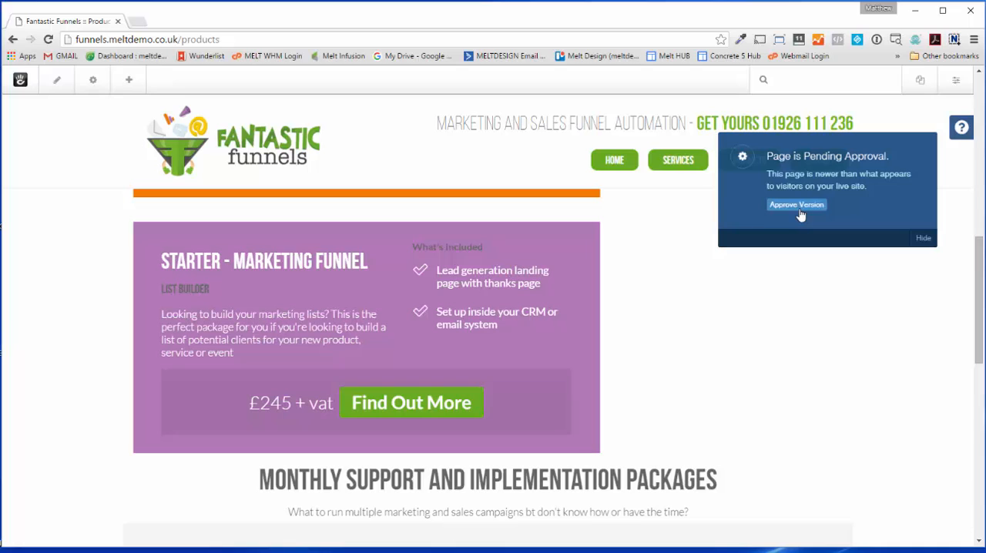
Step: Approve the pending version from the Page is Pending Approval notice
{"action": "left_click", "coordinate": [795, 205]}
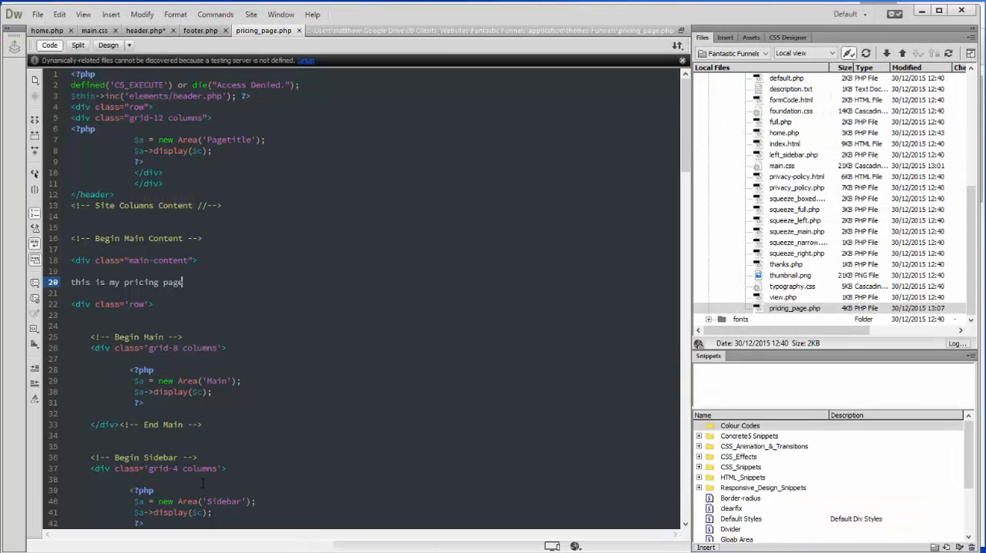
Step: Remove the test line and add a closing </div> before </section> in the fullGrey section, then save
{"action": "triple_click", "coordinate": [127, 282]}
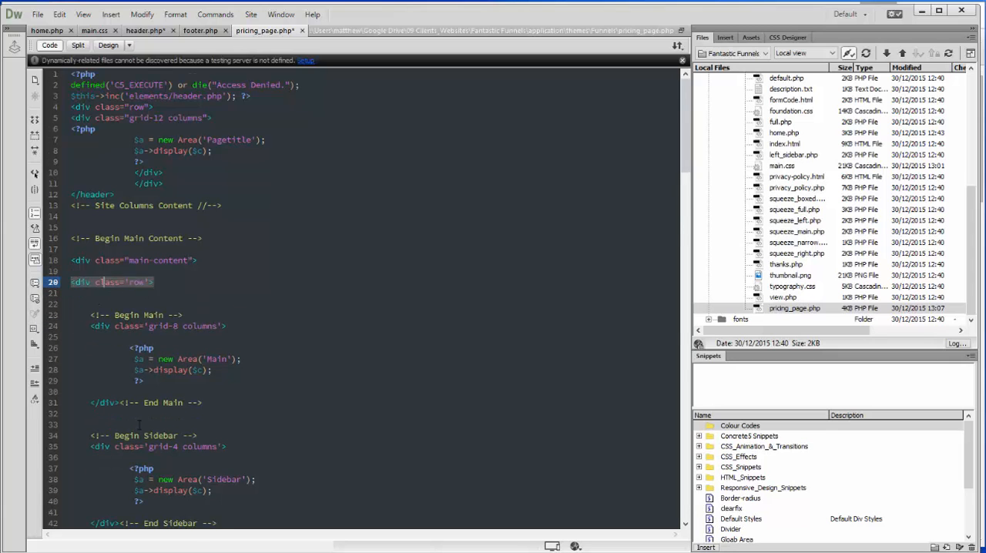
{"action": "scroll", "scroll_direction": "down", "scroll_amount": 3}
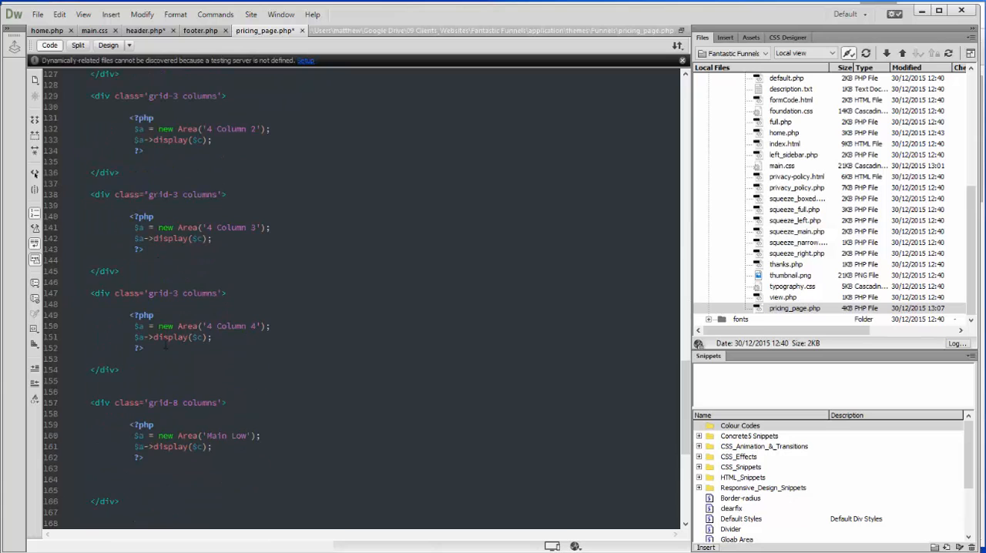
{"action": "scroll", "scroll_direction": "down", "scroll_amount": 3}
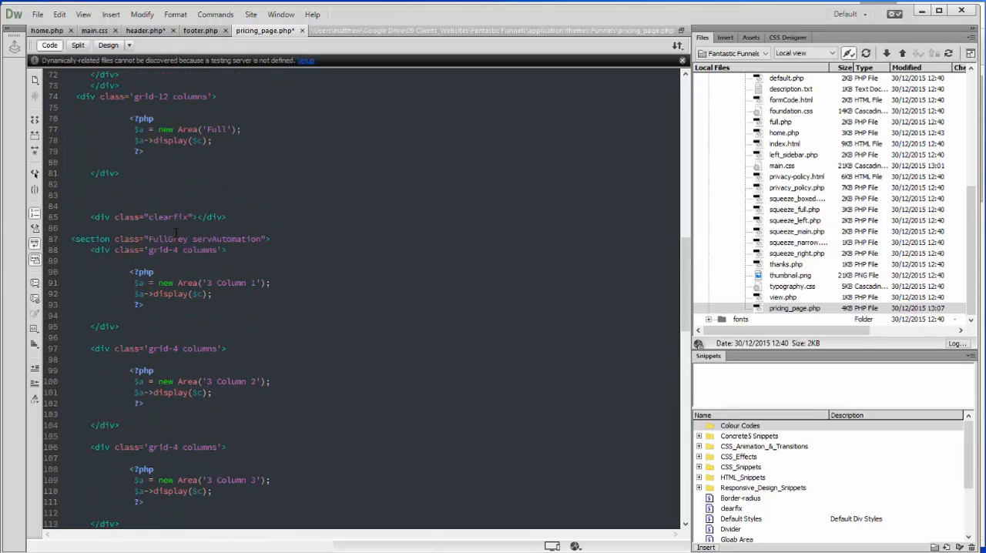
{"action": "scroll", "scroll_direction": "down", "scroll_amount": 3}
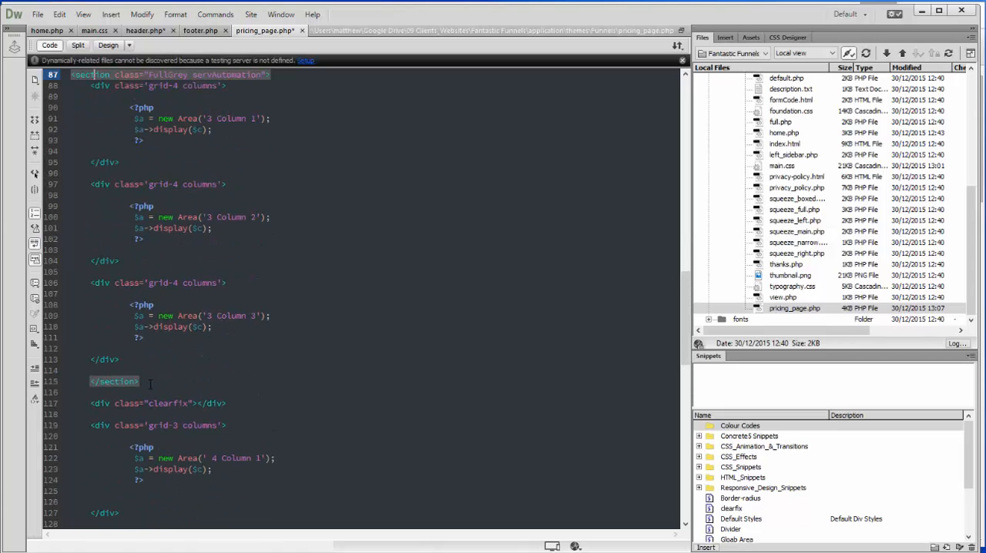
{"action": "scroll", "scroll_direction": "up", "scroll_amount": 3}
{"action": "type", "text": "<div class=\"row\">"}
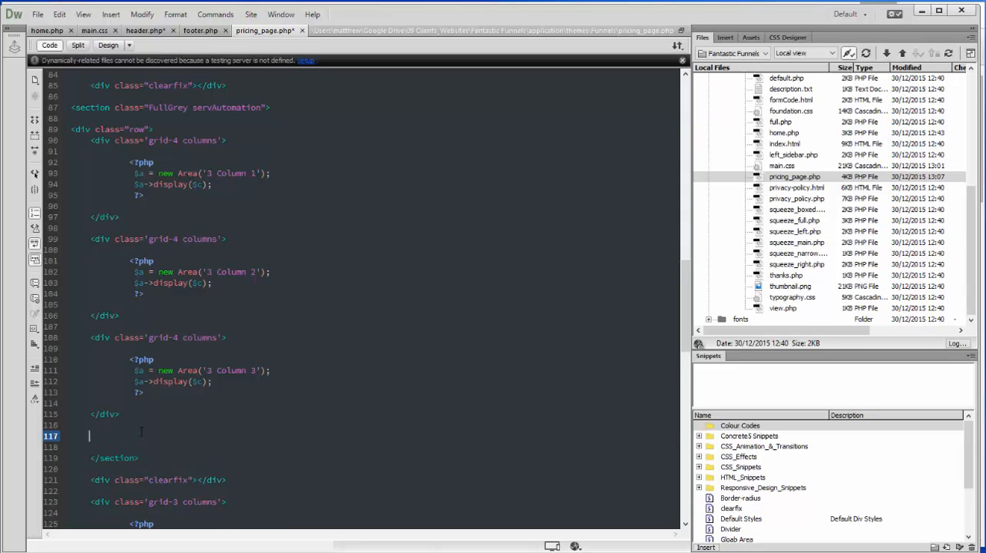
{"action": "type", "text": "</div>"}
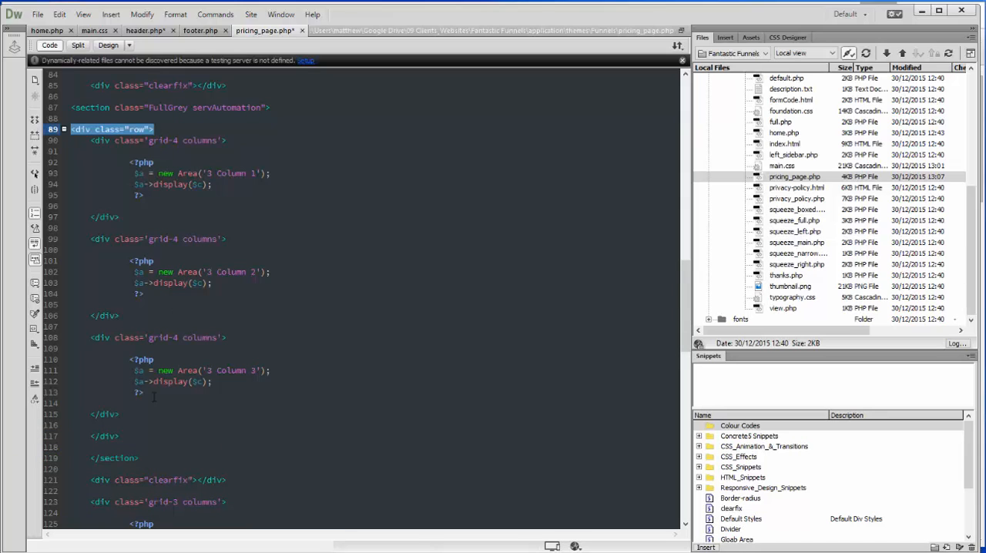
{"action": "left_click", "coordinate": [139, 391]}
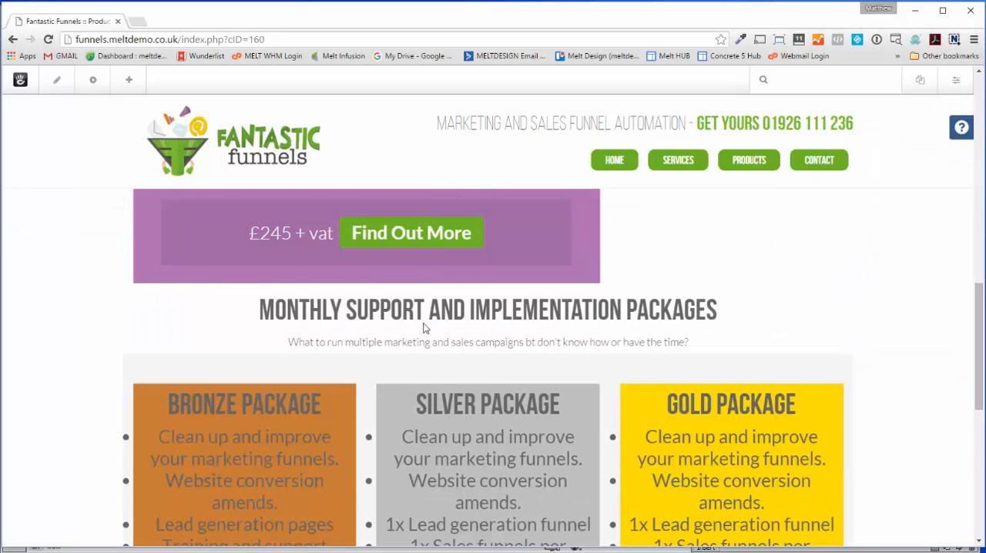
Step: Scroll the reloaded Products page through the packages and consultation sections to check the gray band
{"action": "scroll", "scroll_direction": "down", "scroll_amount": 3}
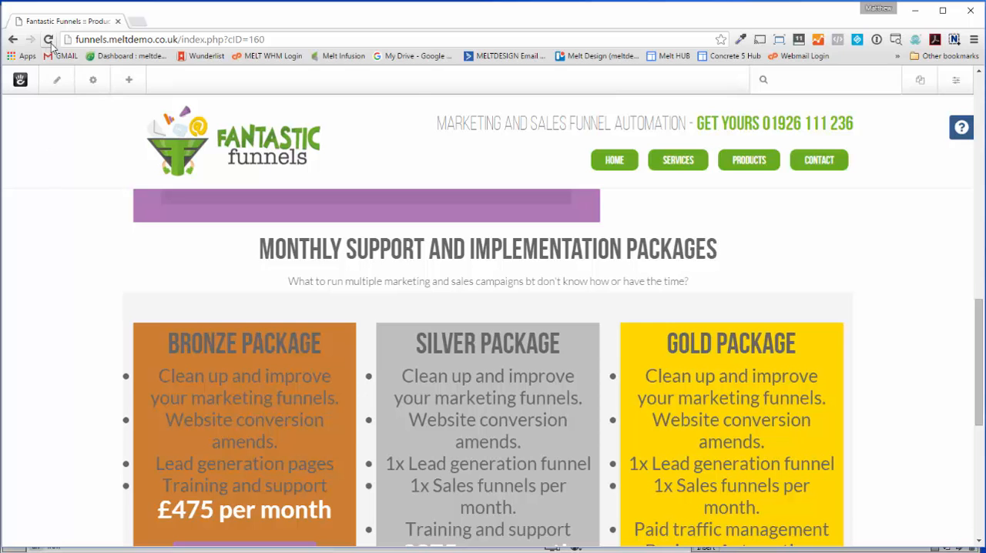
{"action": "scroll", "scroll_direction": "down", "scroll_amount": 3}
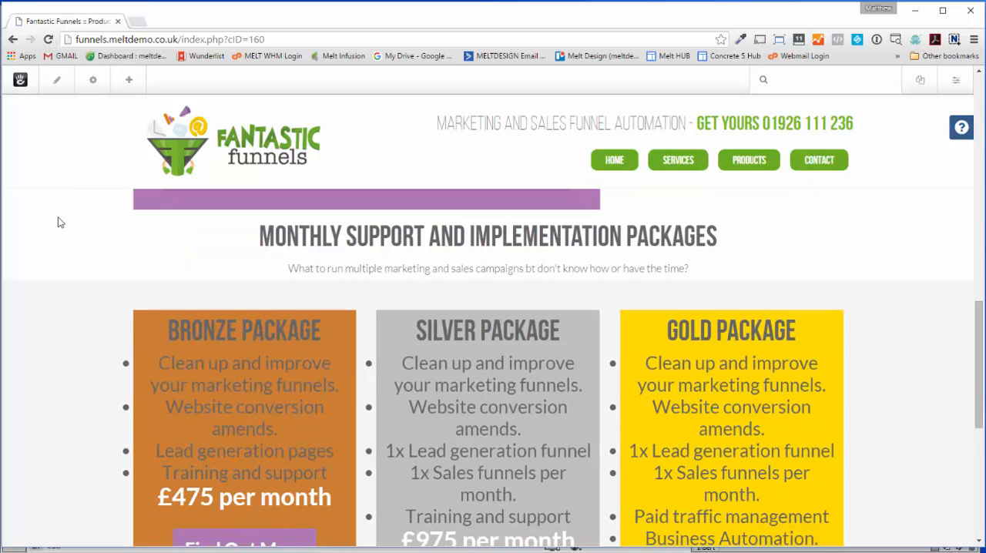
{"action": "scroll", "scroll_direction": "down", "scroll_amount": 3}
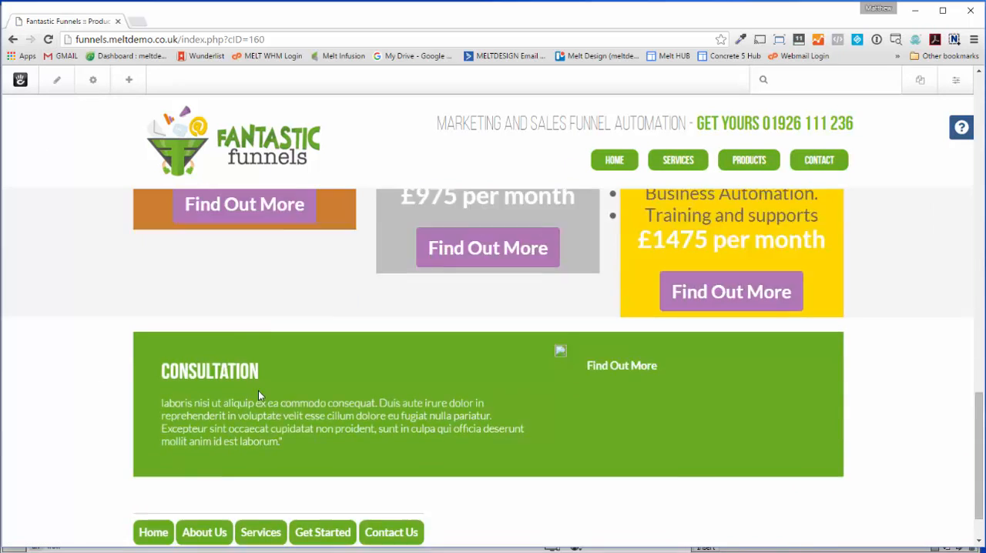
{"action": "scroll", "scroll_direction": "up", "scroll_amount": 3}
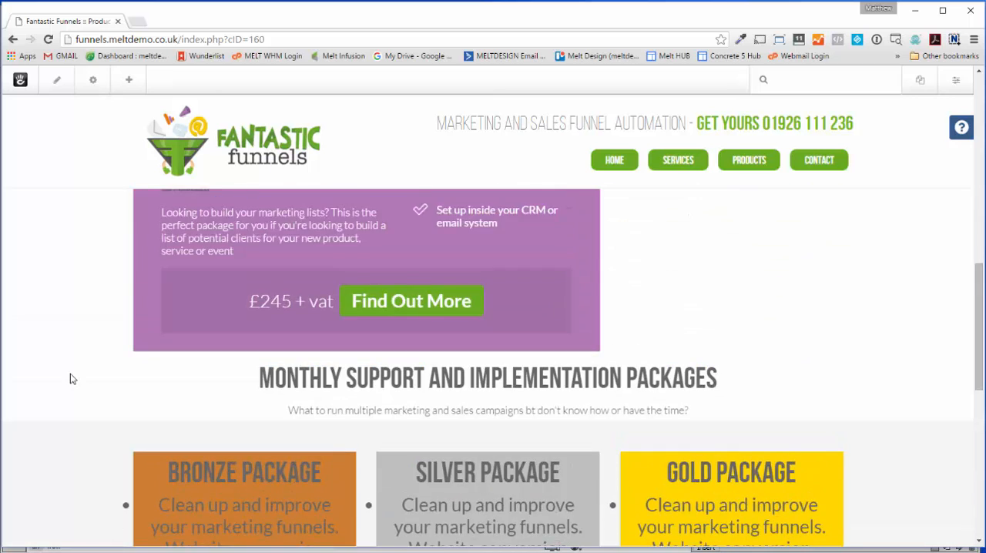
{"action": "scroll", "scroll_direction": "down", "scroll_amount": 3}
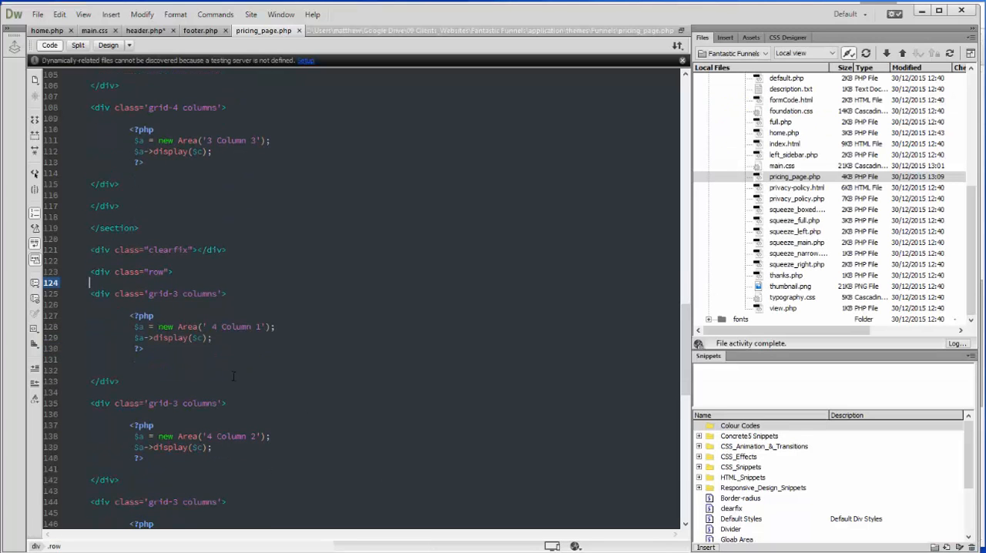
Step: Find the grid-12 columns markup and insert <div class='grid-12 columns'> after the section's <div class="row">
{"action": "scroll", "scroll_direction": "down", "scroll_amount": 3}
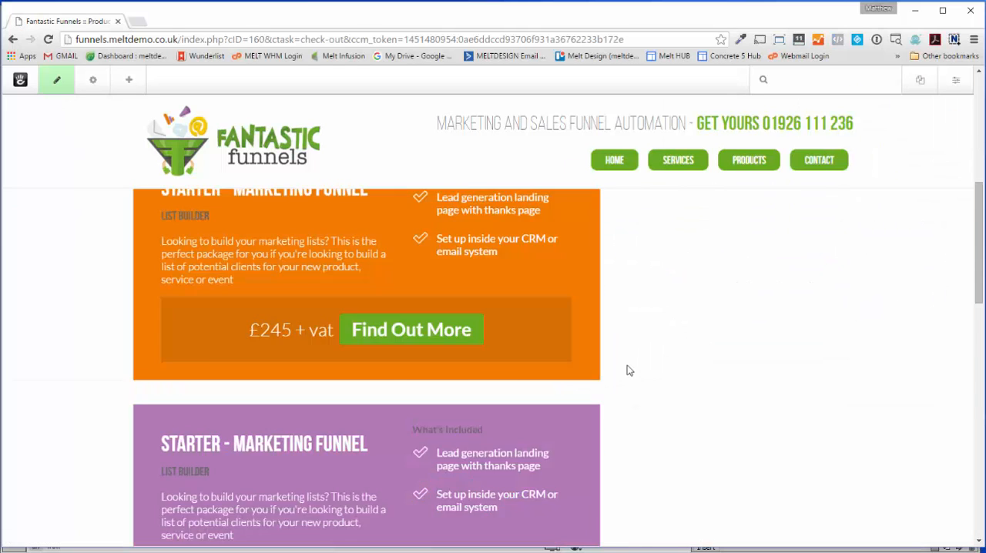
{"action": "scroll", "scroll_direction": "down", "scroll_amount": 3}
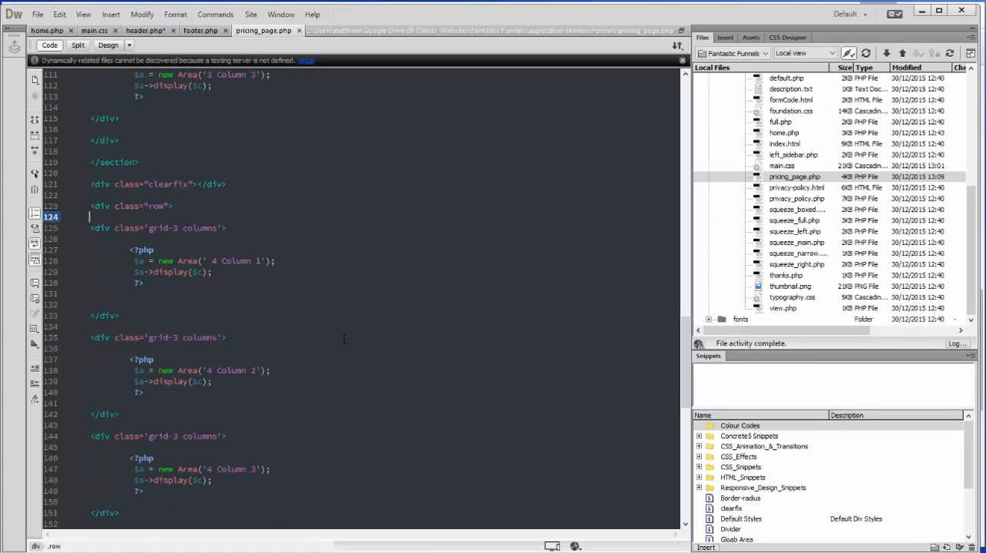
{"action": "key", "text": "ctrl+f"}
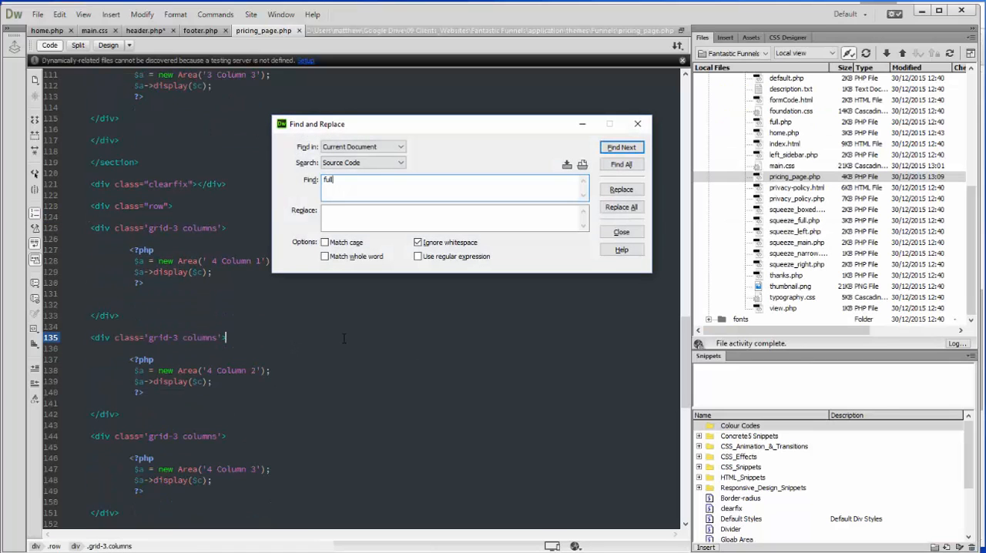
{"action": "left_click", "coordinate": [621, 148]}
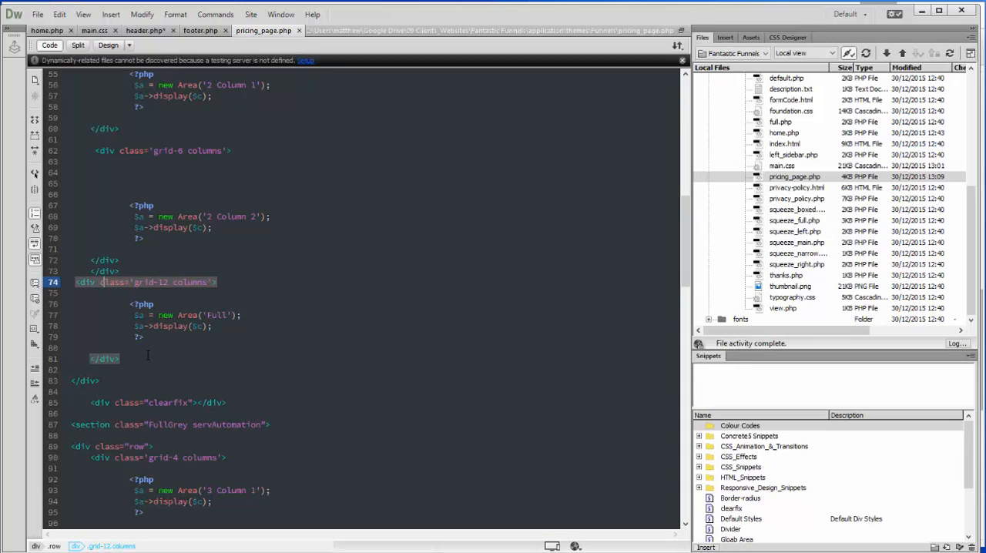
{"action": "left_click_drag", "start_coordinate": [74, 282], "coordinate": [120, 357]}
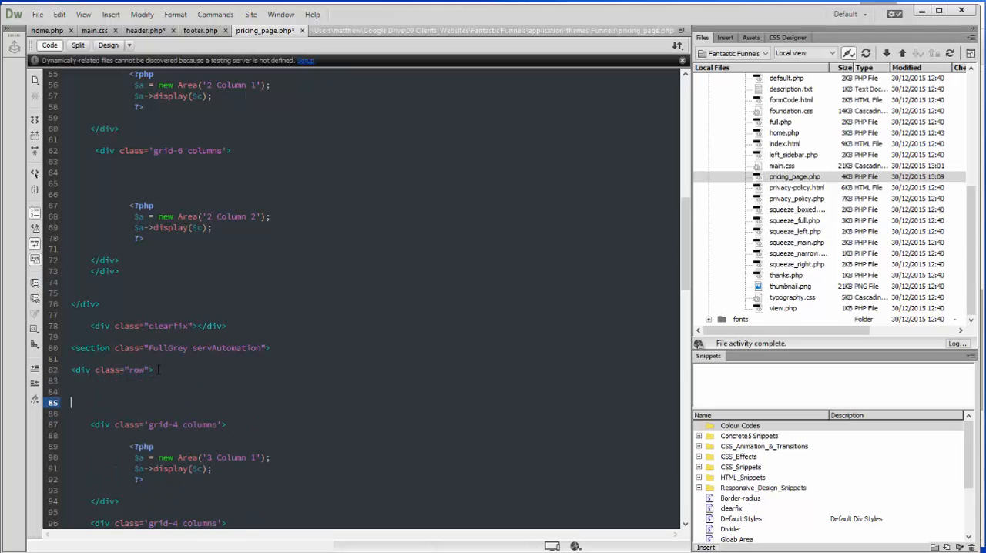
{"action": "type", "text": "<div class='grid-12 columns'>"}
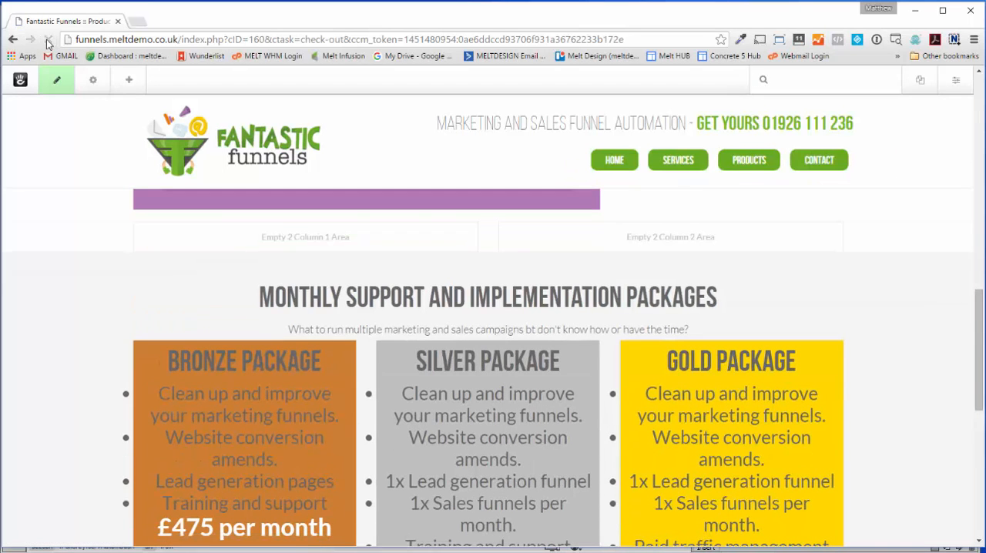
{"action": "scroll", "scroll_direction": "down", "scroll_amount": 3}
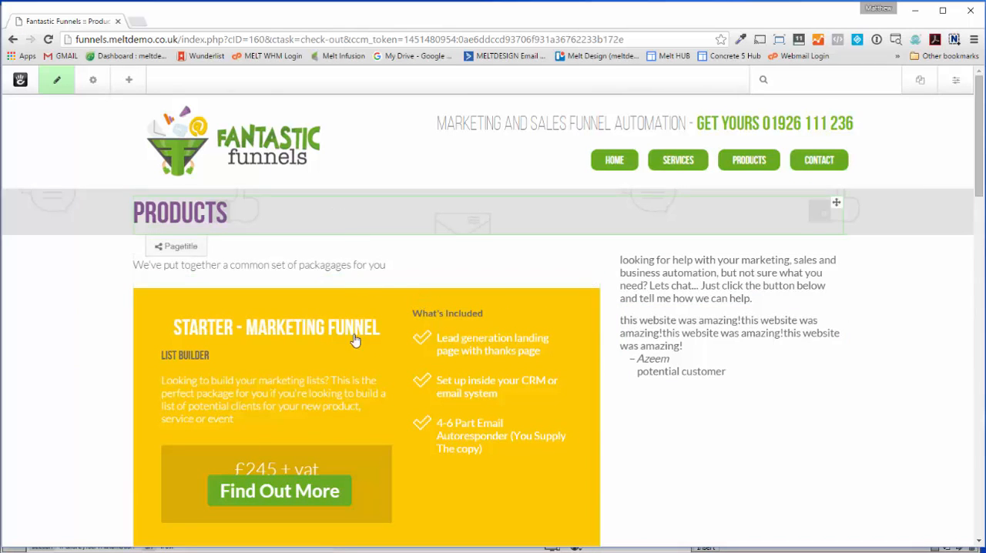
{"action": "scroll", "scroll_direction": "down", "scroll_amount": 3}
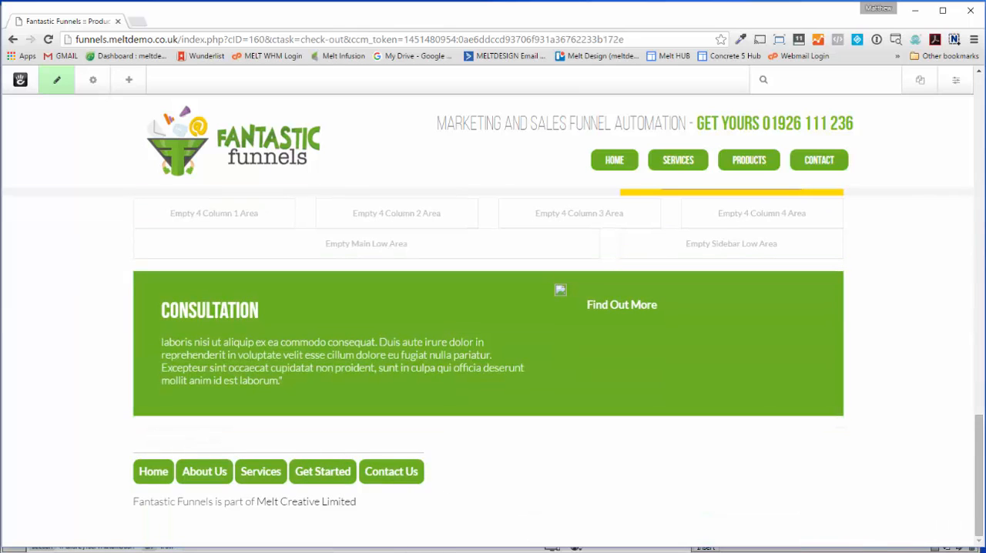
{"action": "mouse_move", "coordinate": [435, 380]}
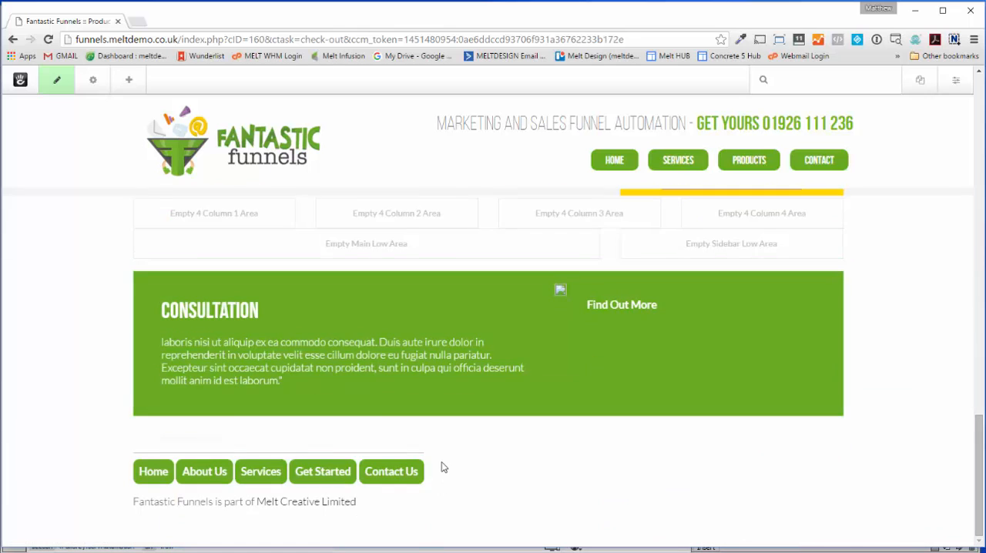
{"action": "mouse_move", "coordinate": [444, 467]}
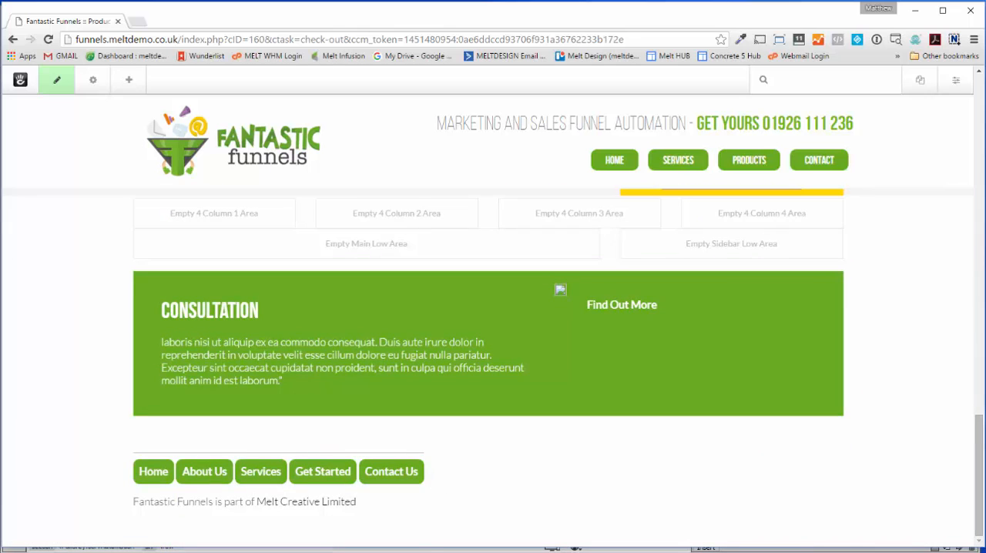
{"action": "scroll", "scroll_direction": "up", "scroll_amount": 3}
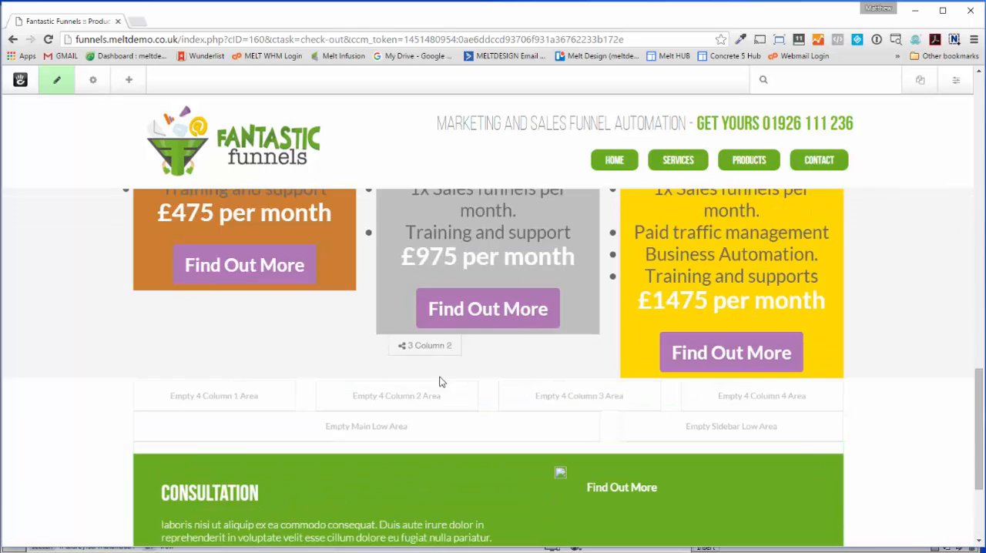
{"action": "scroll", "scroll_direction": "up", "scroll_amount": 3}
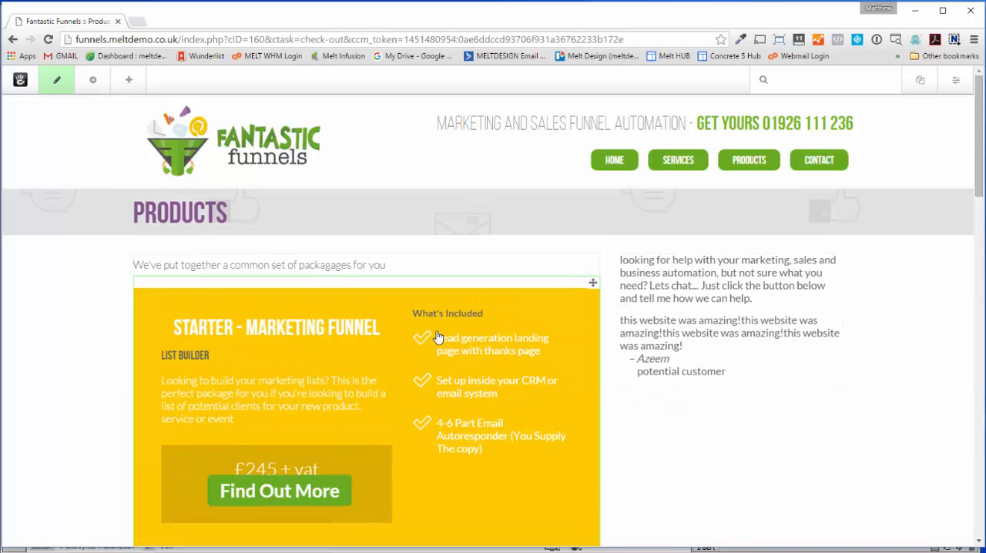
{"action": "scroll", "scroll_direction": "down", "scroll_amount": 3}
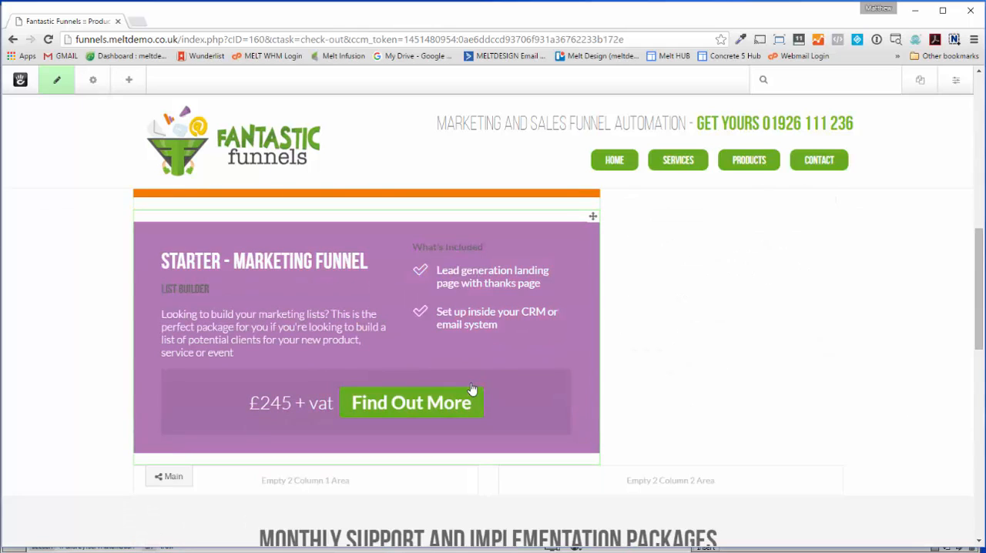
{"action": "scroll", "scroll_direction": "down", "scroll_amount": 3}
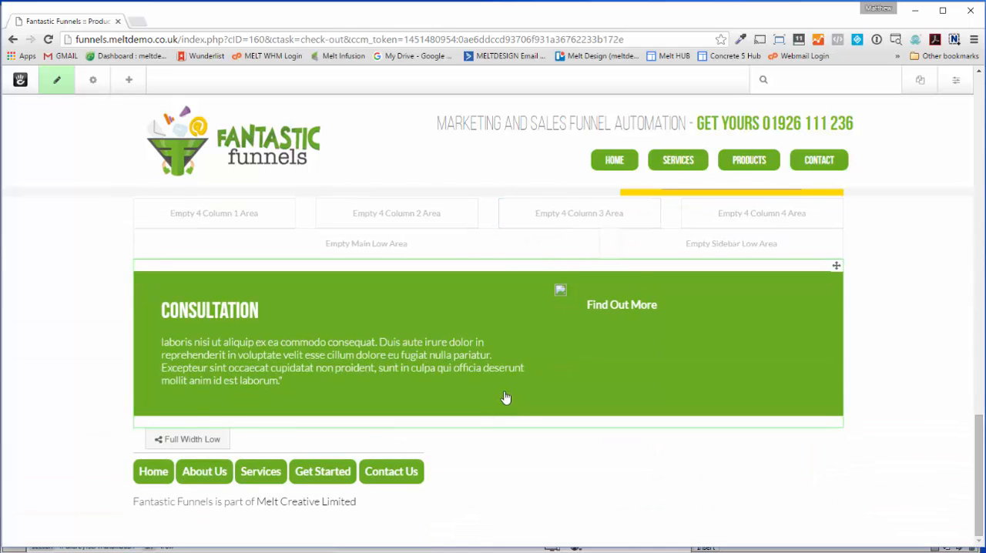
{"action": "left_click", "coordinate": [748, 158]}
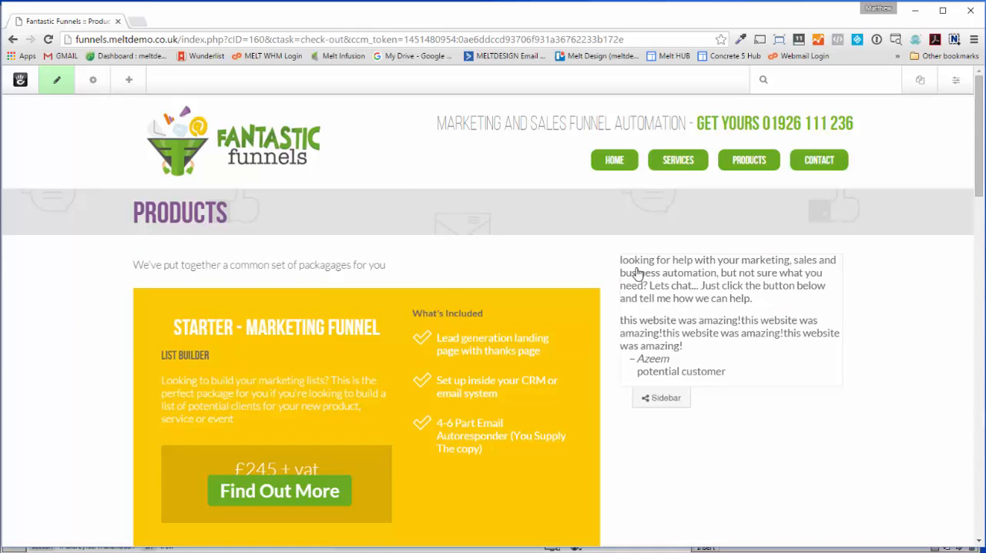